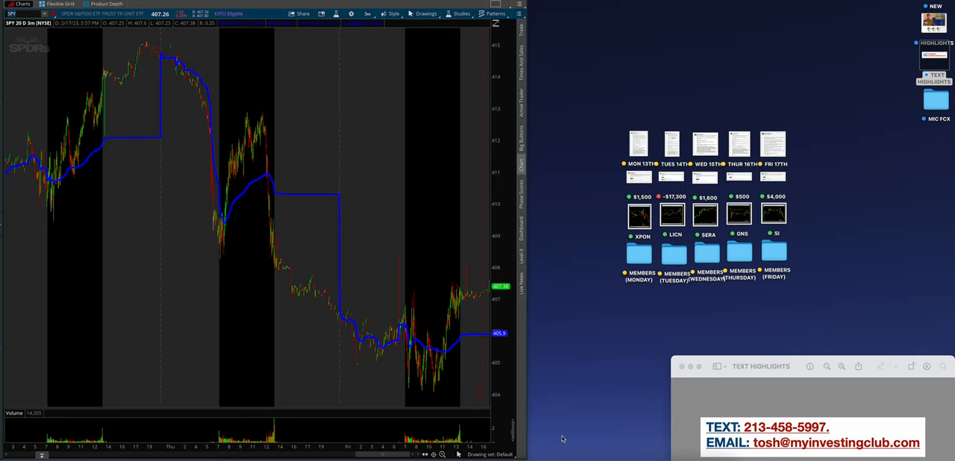
mouse_move(872, 251)
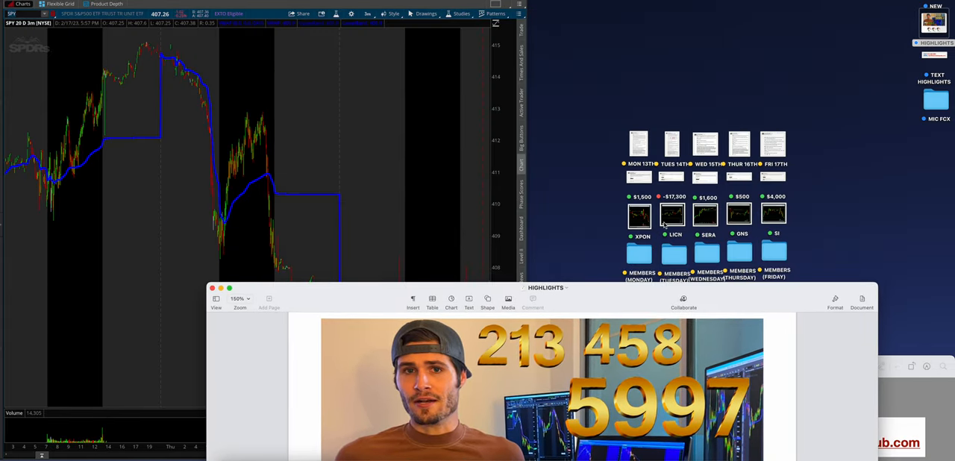
mouse_move(619, 295)
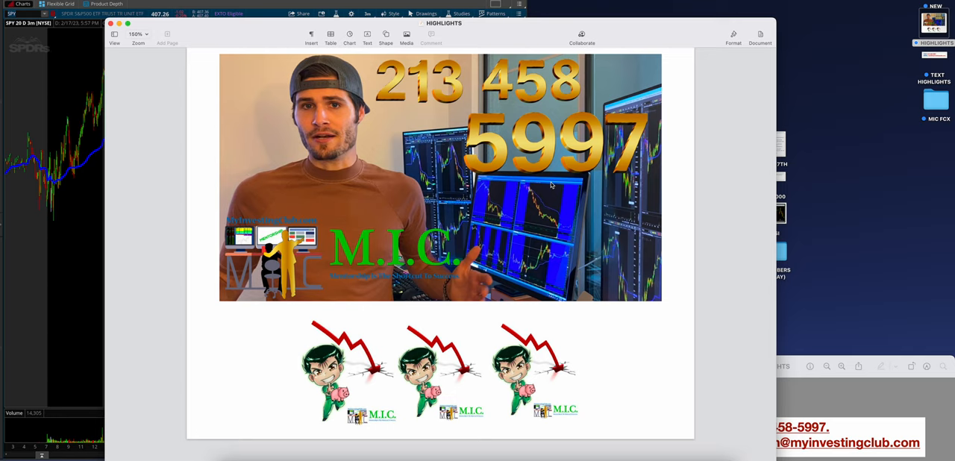
mouse_move(580, 161)
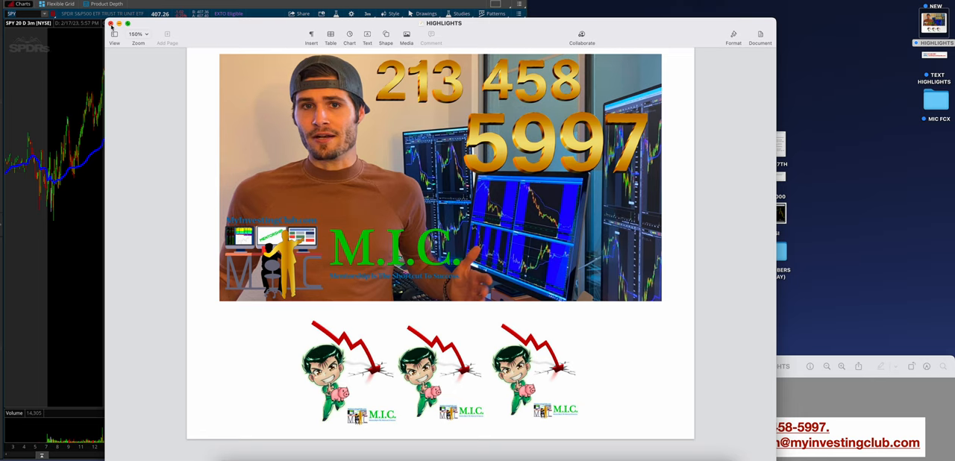
Close the highlights document and open the MON 13TH trade plan image in Preview
left_click(111, 23)
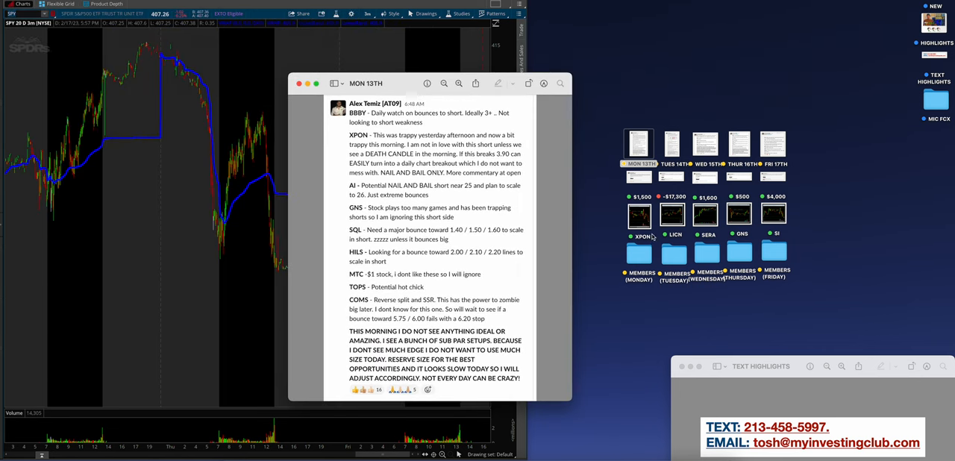
left_click(638, 215)
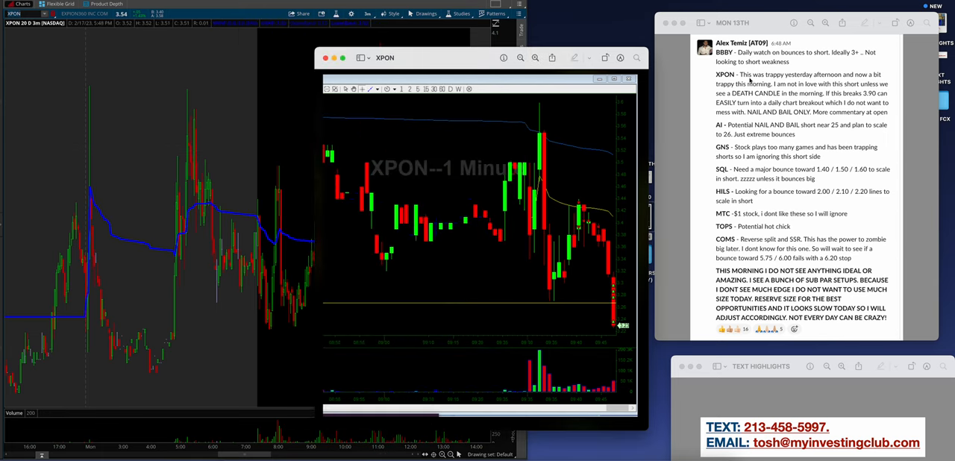
mouse_move(856, 82)
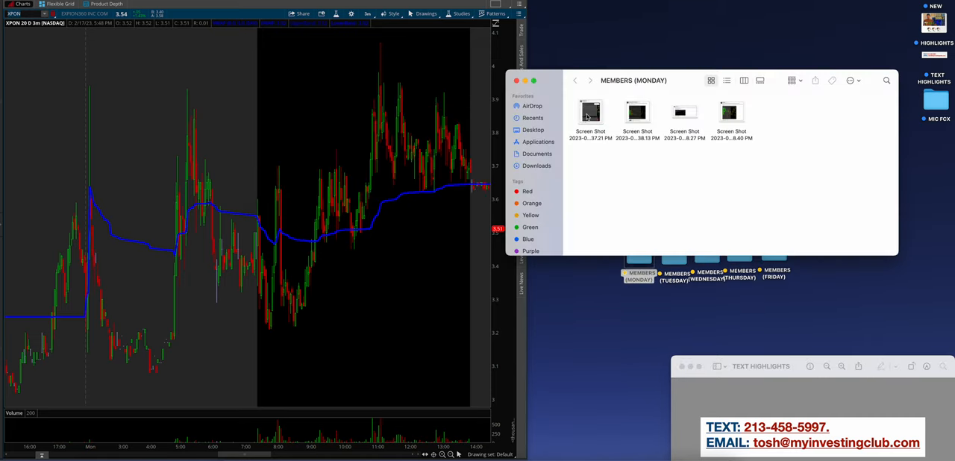
Open the Monday member screenshots together, maximize Preview, and zoom in on the TSLA post
left_click(590, 112)
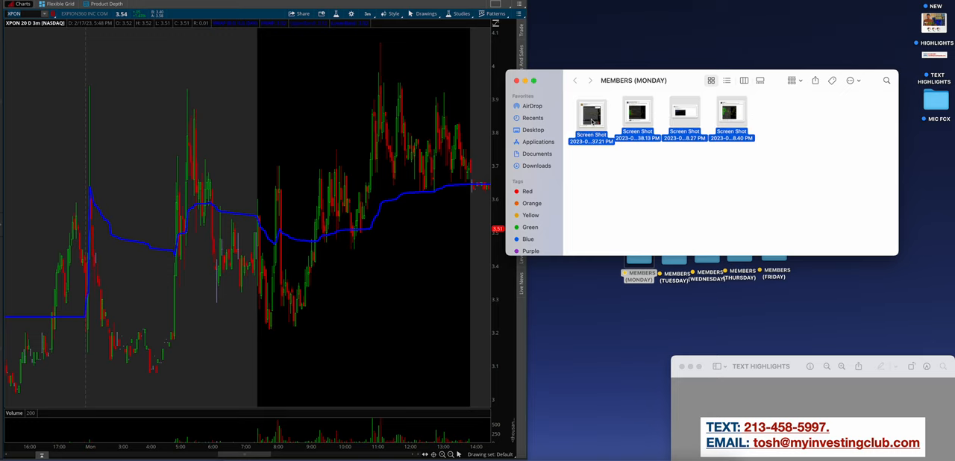
double_click(591, 116)
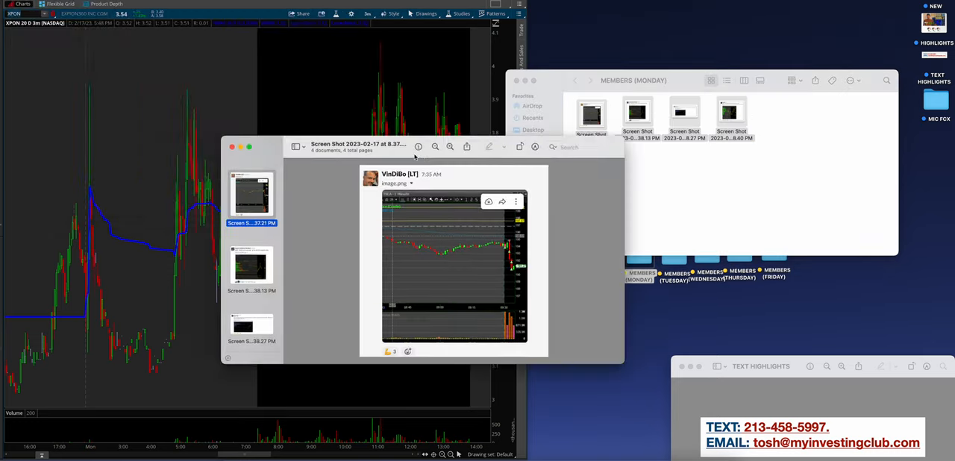
left_click(248, 147)
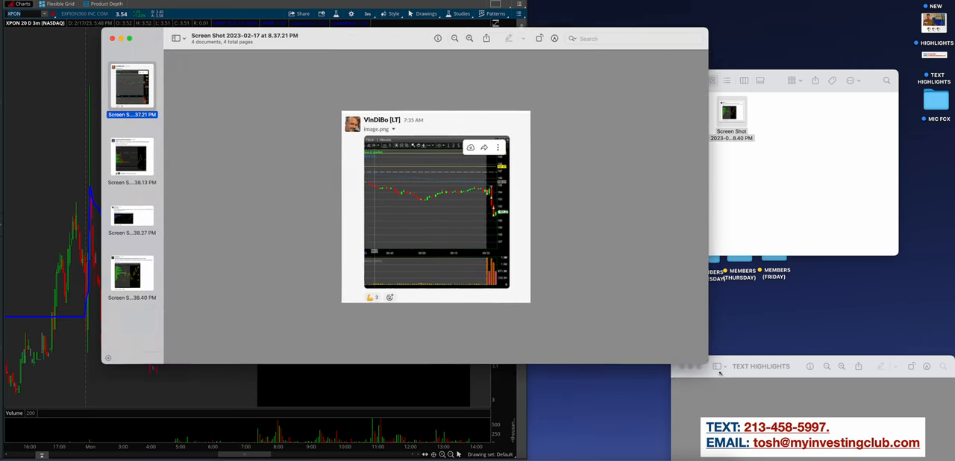
left_click(560, 38)
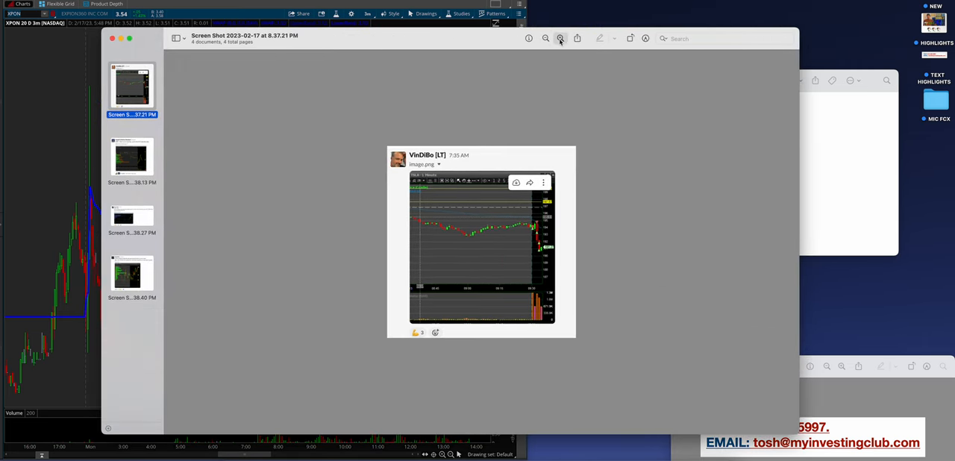
left_click(561, 38)
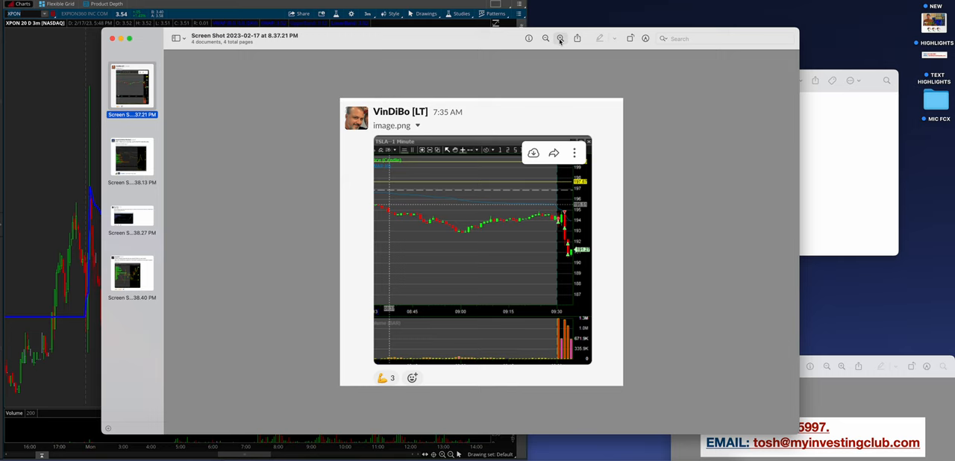
left_click(560, 38)
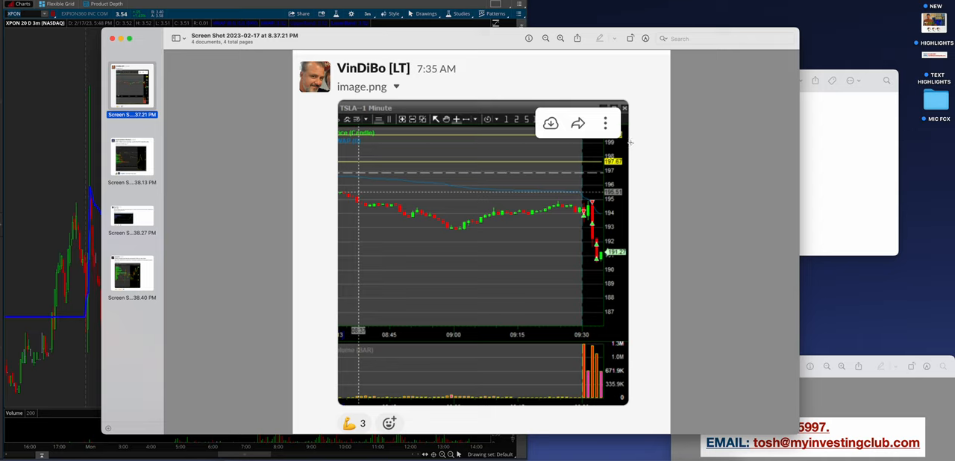
mouse_move(647, 247)
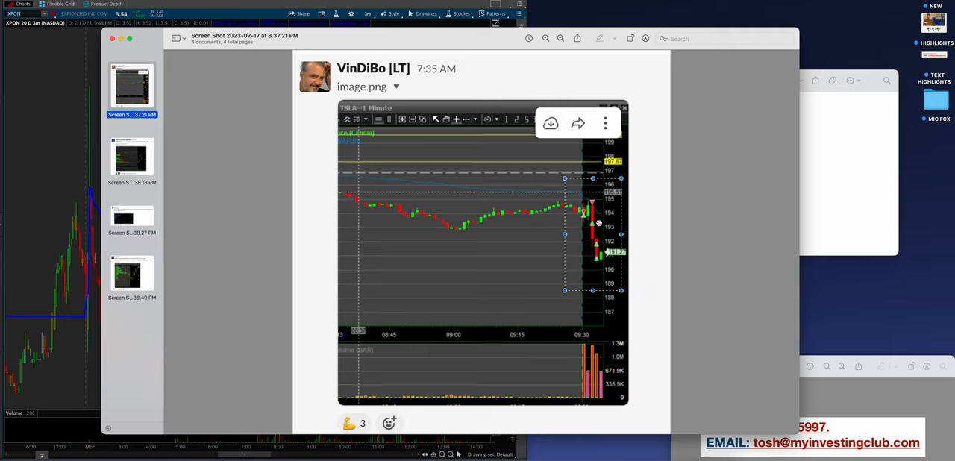
mouse_move(588, 207)
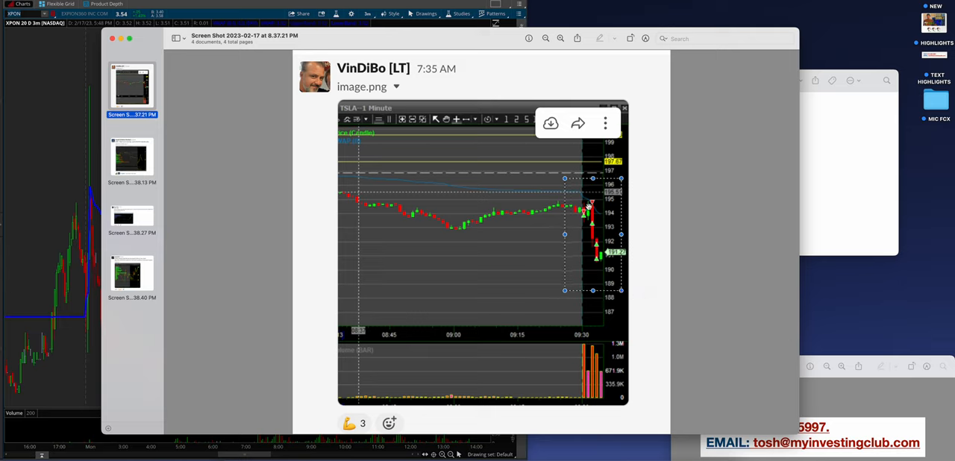
Step through the AMC, TOPS and COMS posts, zooming in to read them
left_click(132, 156)
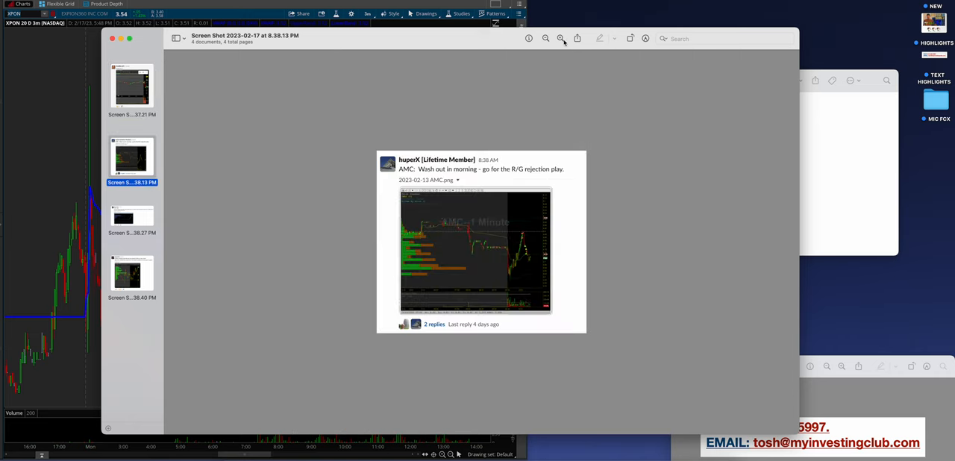
left_click(561, 38)
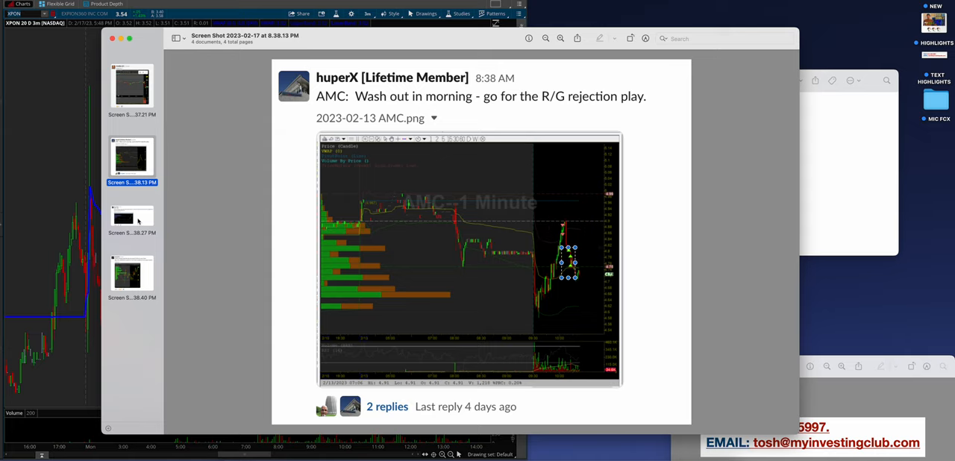
left_click(132, 216)
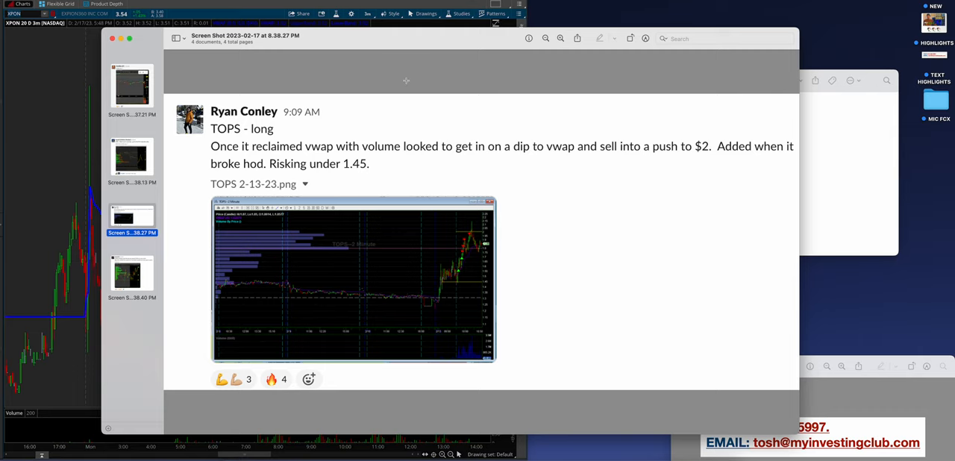
left_click(132, 274)
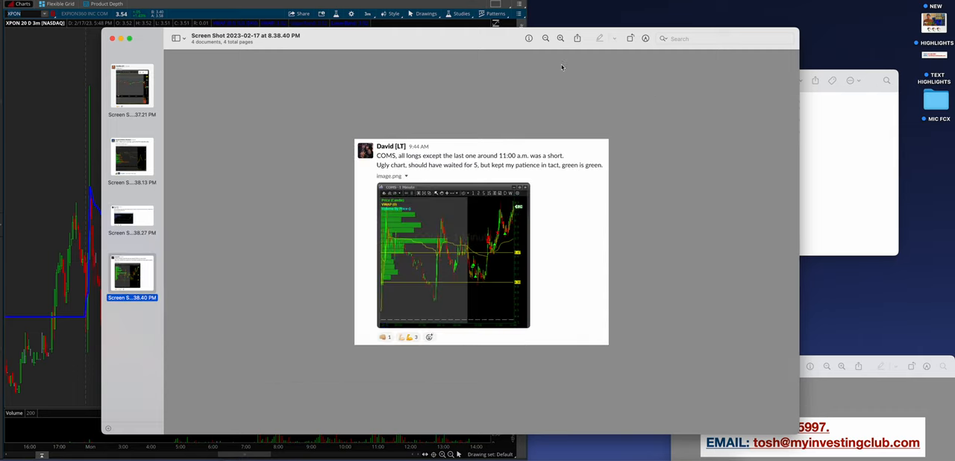
left_click(560, 38)
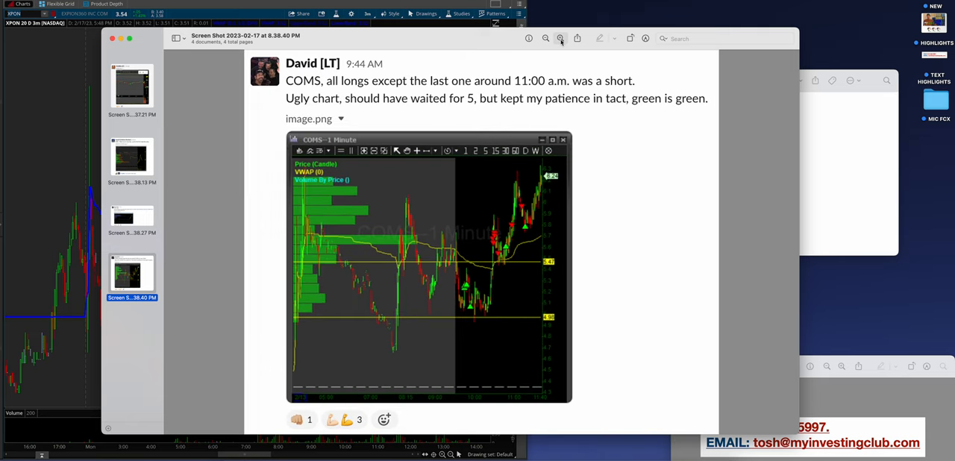
left_click(561, 38)
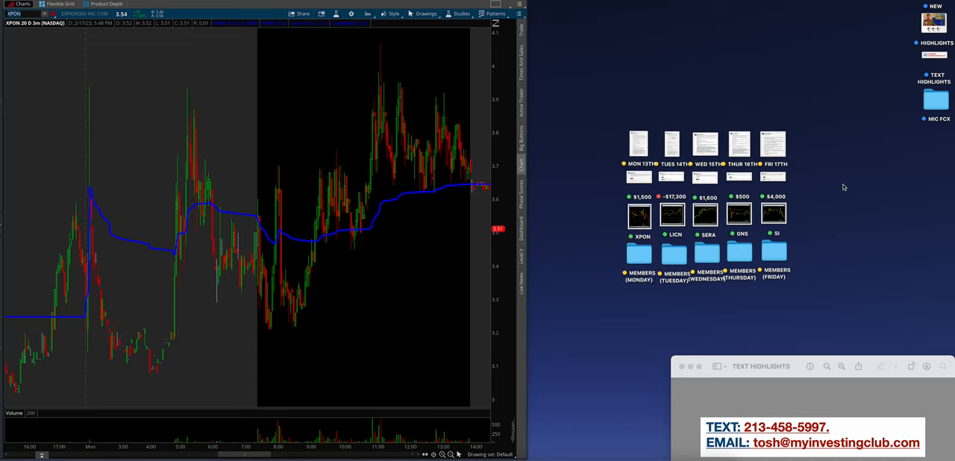
mouse_move(664, 149)
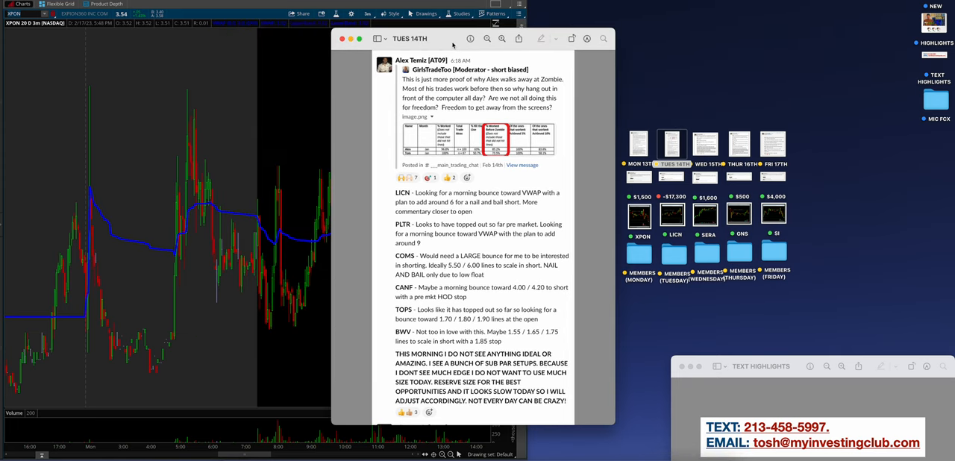
mouse_move(672, 183)
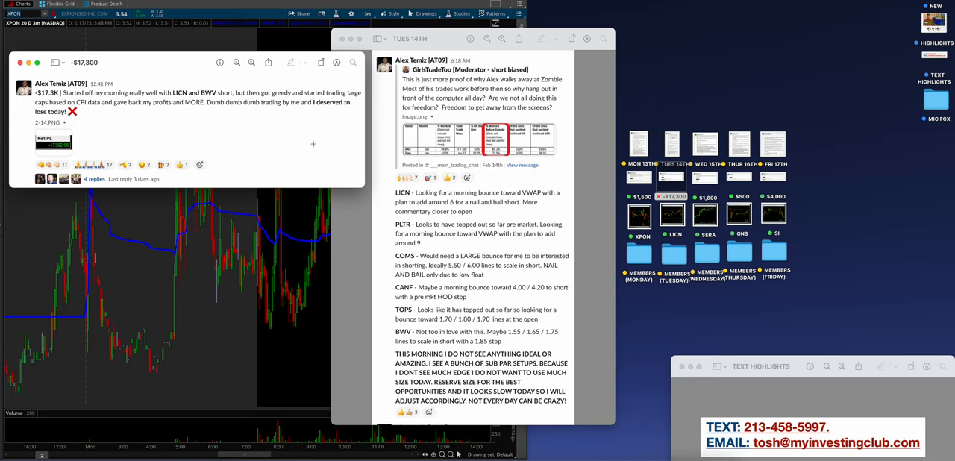
mouse_move(274, 135)
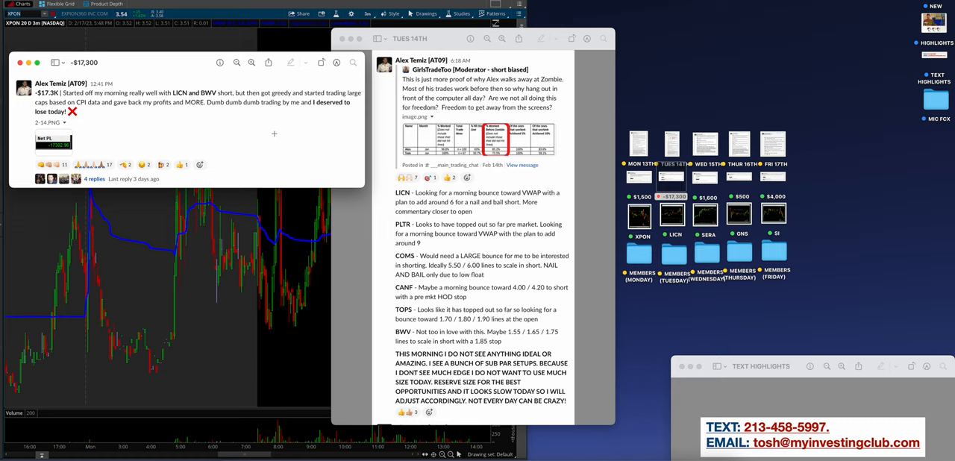
mouse_move(261, 139)
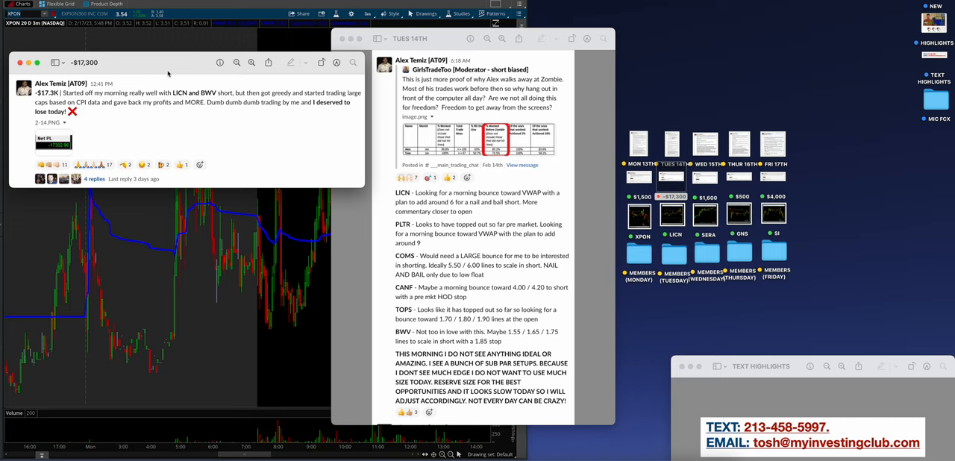
mouse_move(168, 71)
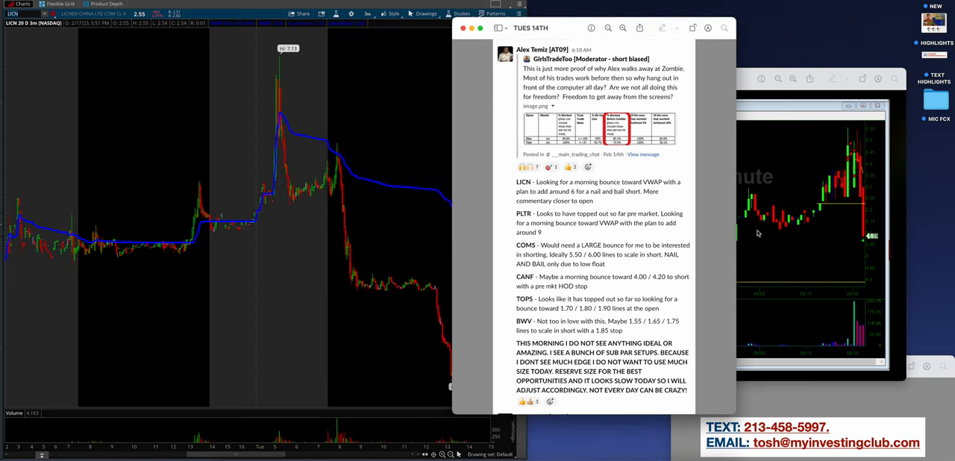
mouse_move(806, 234)
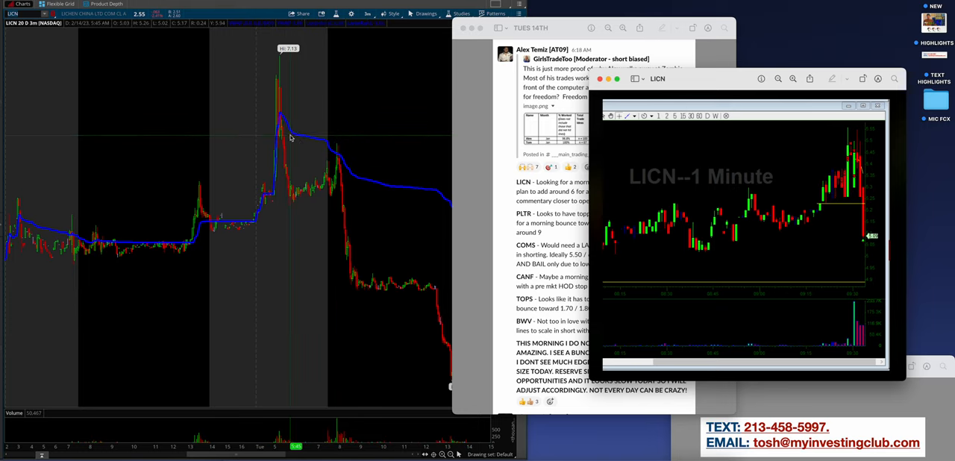
mouse_move(338, 144)
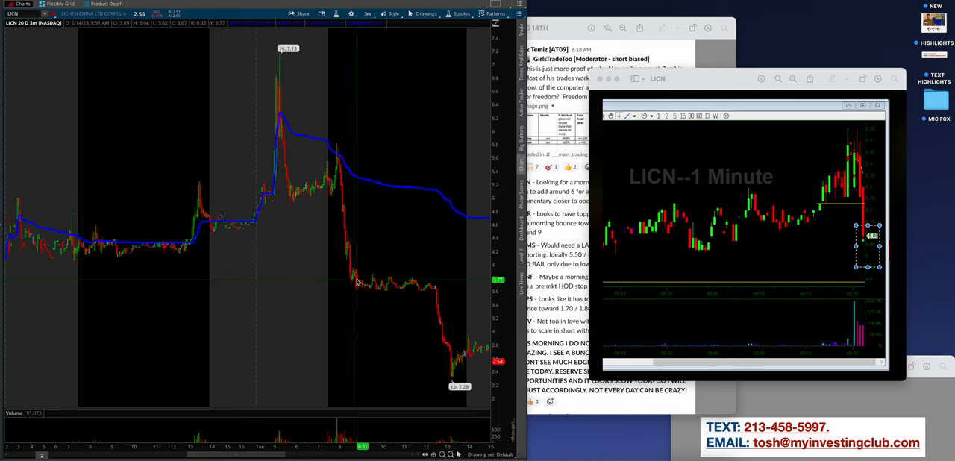
mouse_move(447, 384)
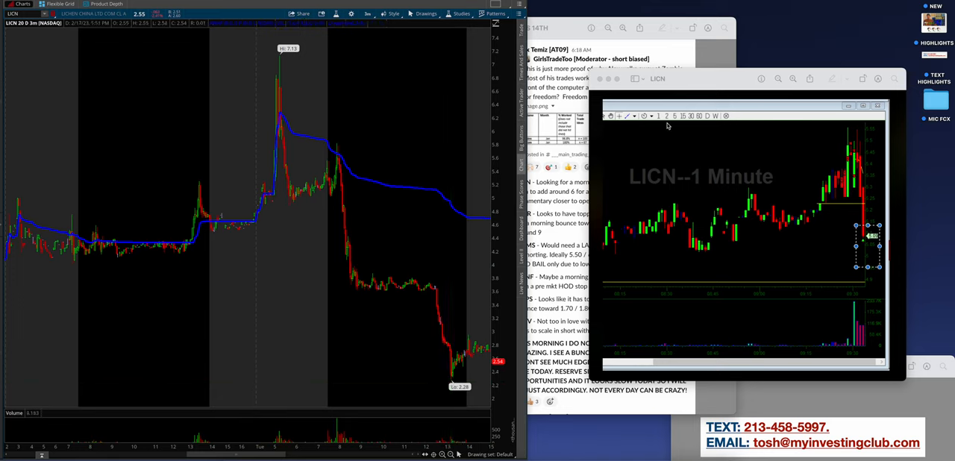
mouse_move(451, 373)
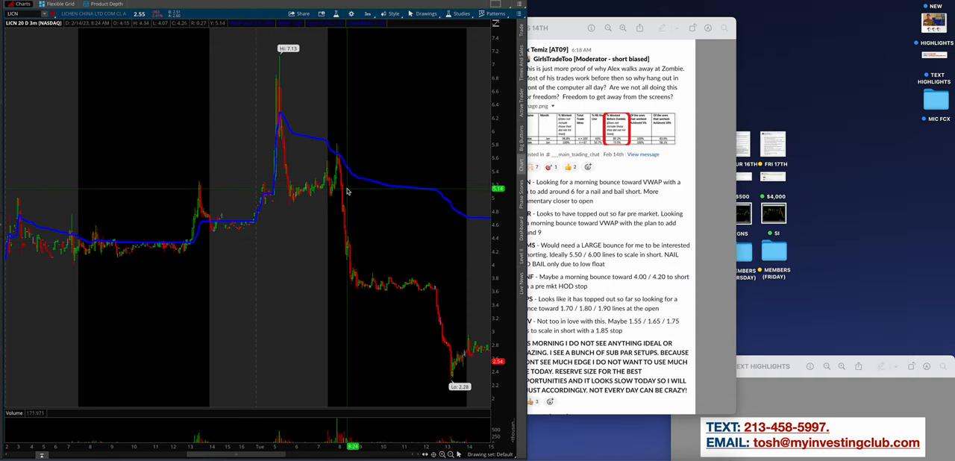
mouse_move(346, 191)
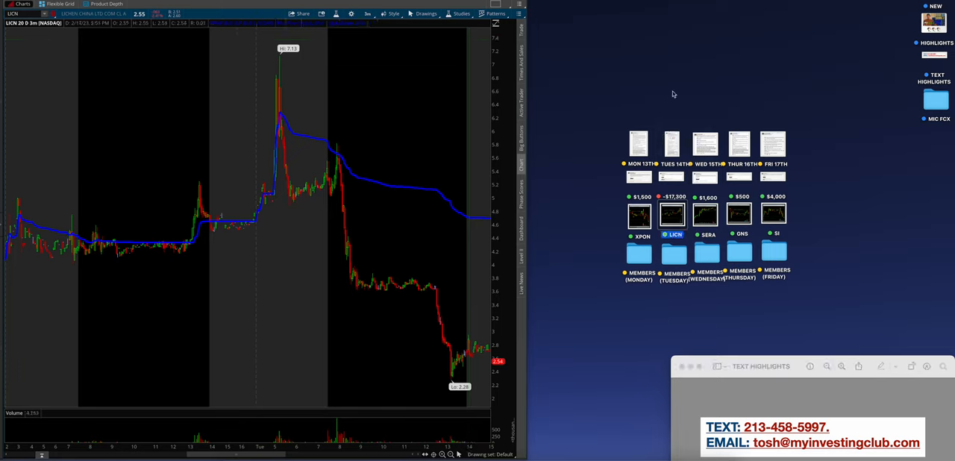
mouse_move(371, 185)
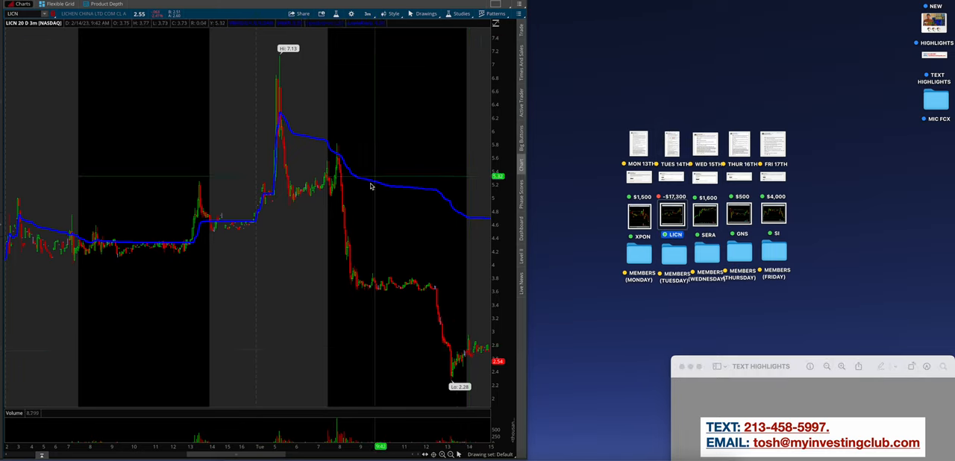
mouse_move(385, 234)
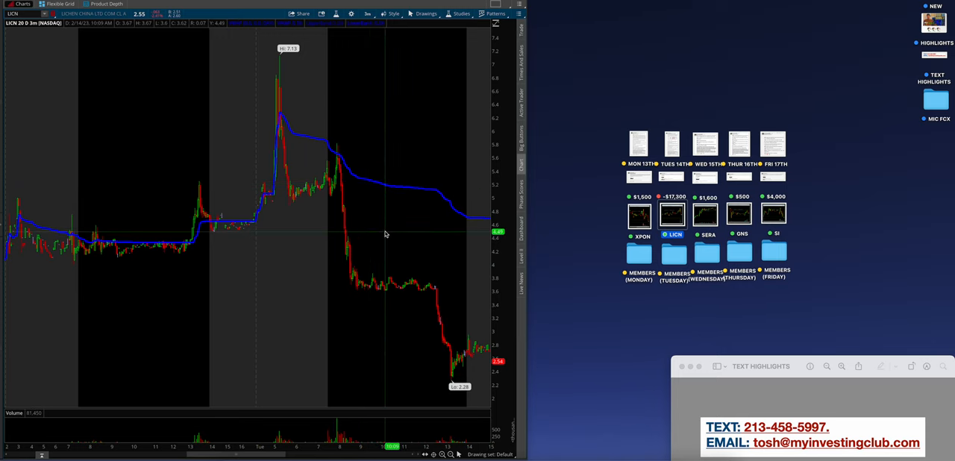
mouse_move(381, 267)
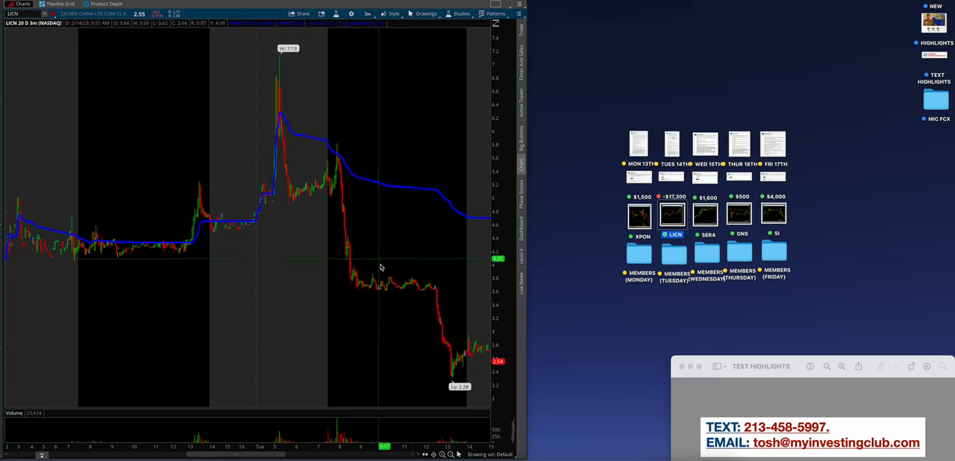
Open the Tuesday member screenshots, enlarge the BWV post, and outline the LICN spike top
double_click(673, 255)
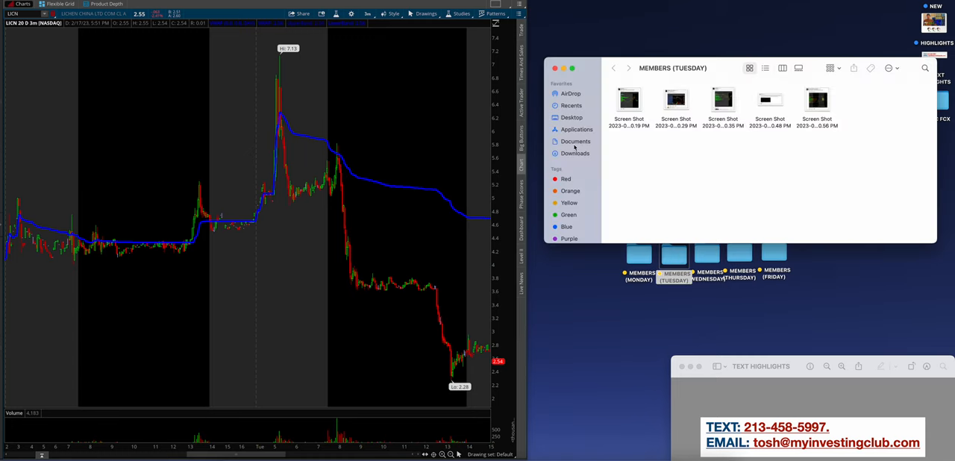
left_click(629, 100)
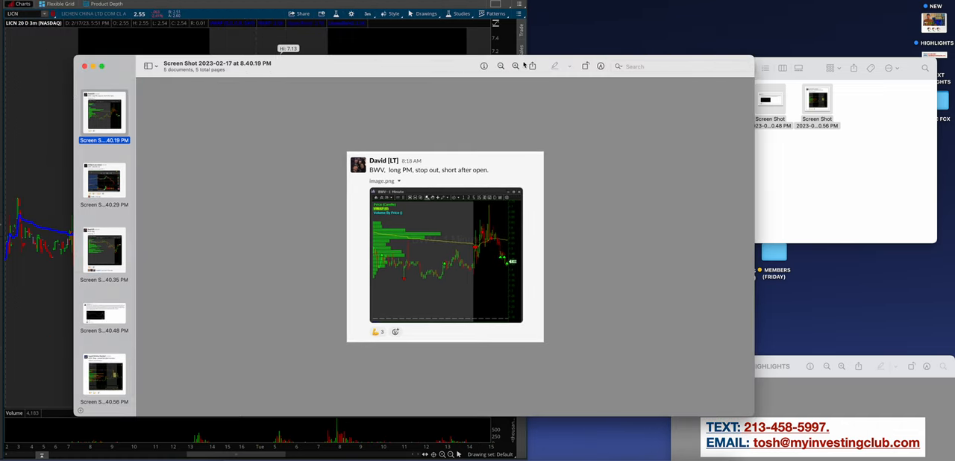
left_click(514, 66)
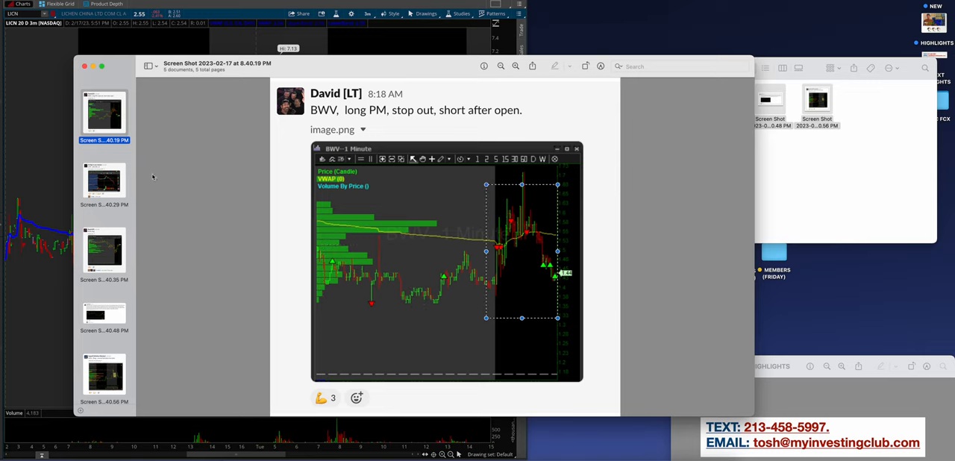
left_click(105, 181)
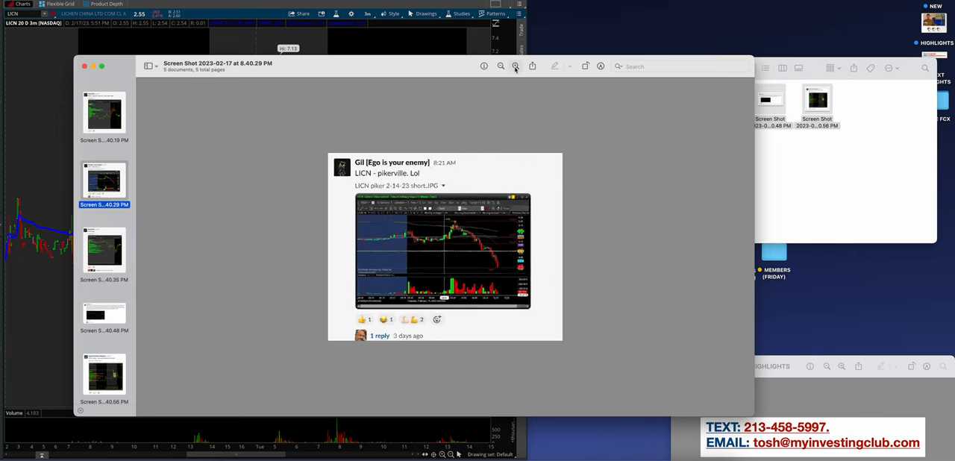
left_click(515, 66)
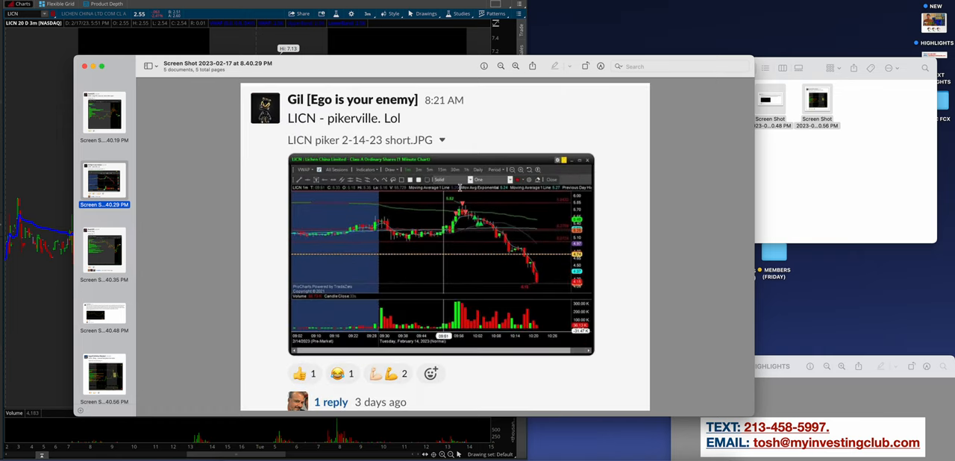
left_click_drag(443, 194, 491, 237)
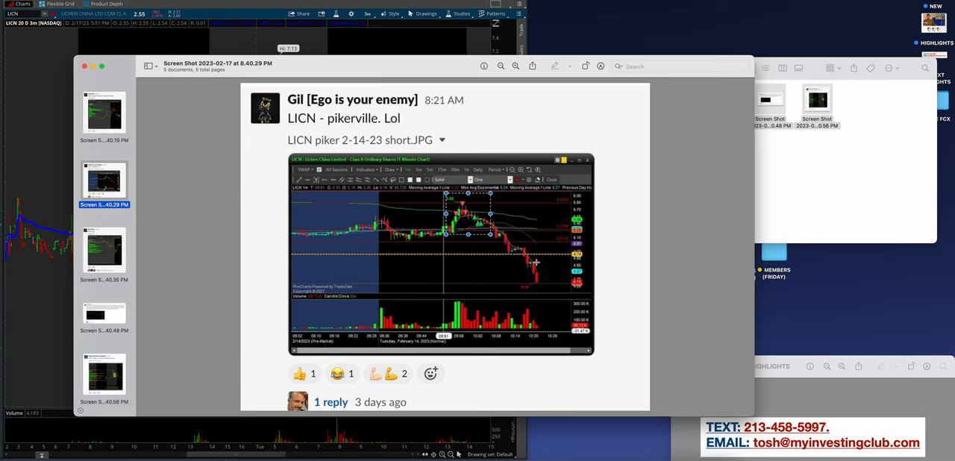
Enlarge the PLTR long, BWV short write-up and LICN 5-minute chart screenshots
left_click(104, 252)
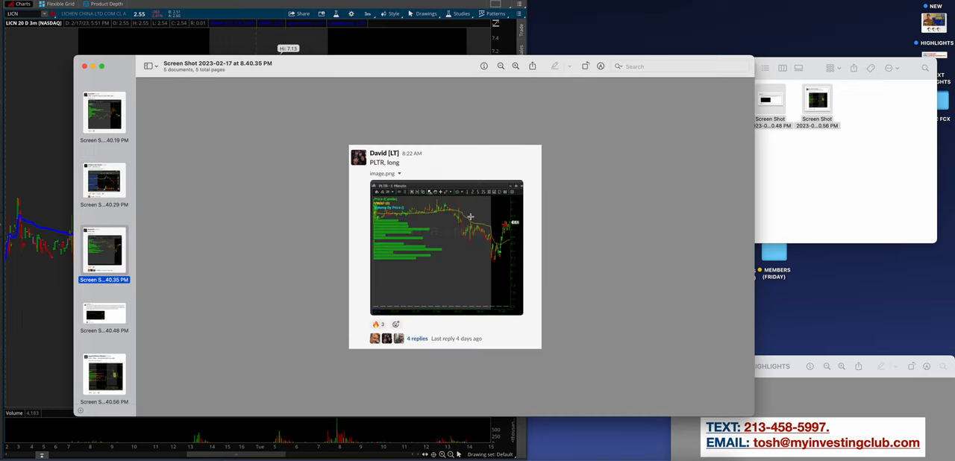
left_click(516, 66)
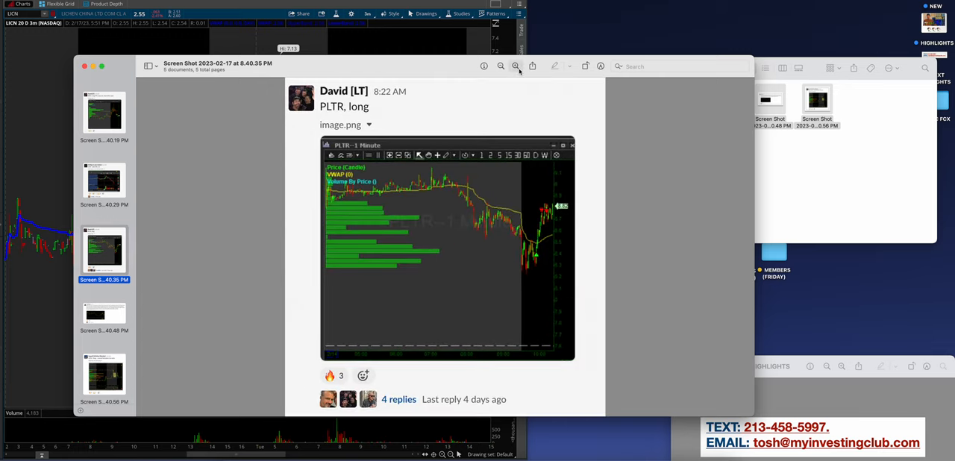
mouse_move(630, 196)
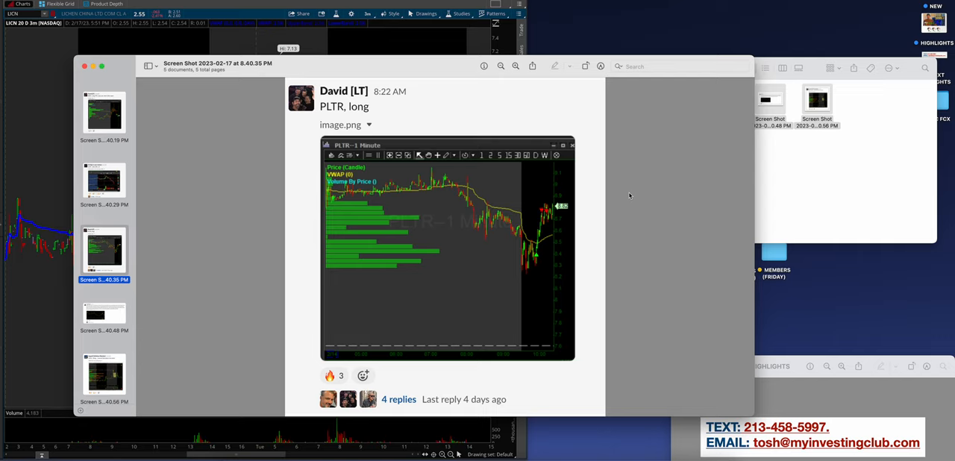
mouse_move(629, 197)
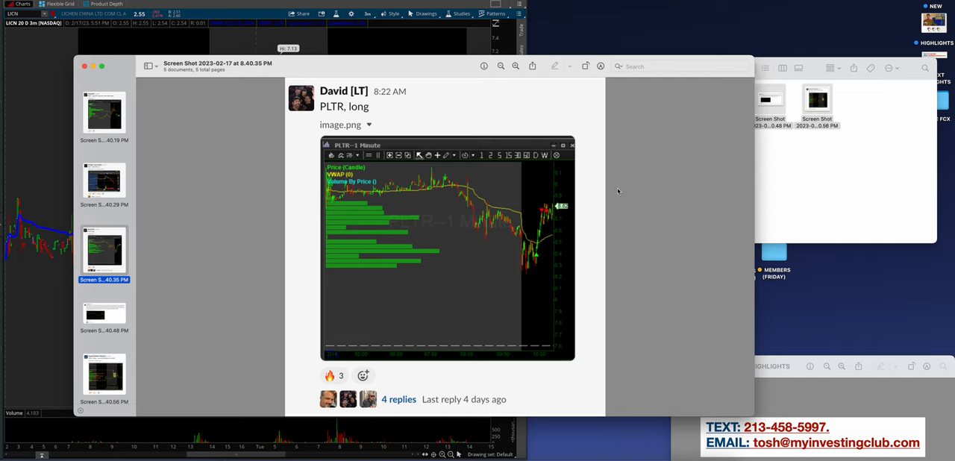
mouse_move(123, 314)
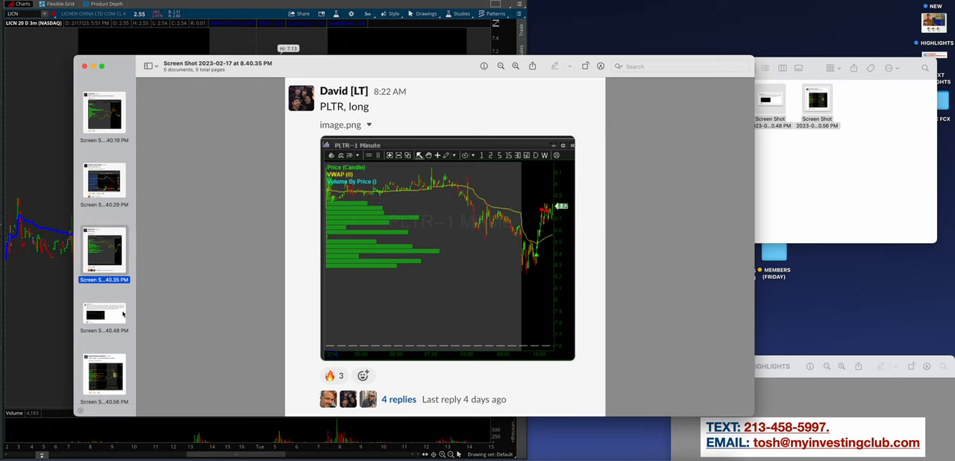
left_click(104, 314)
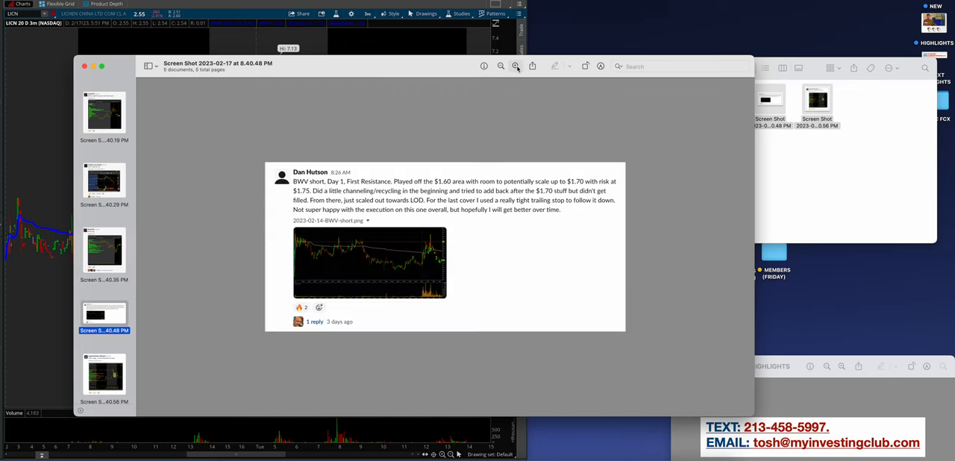
left_click(516, 67)
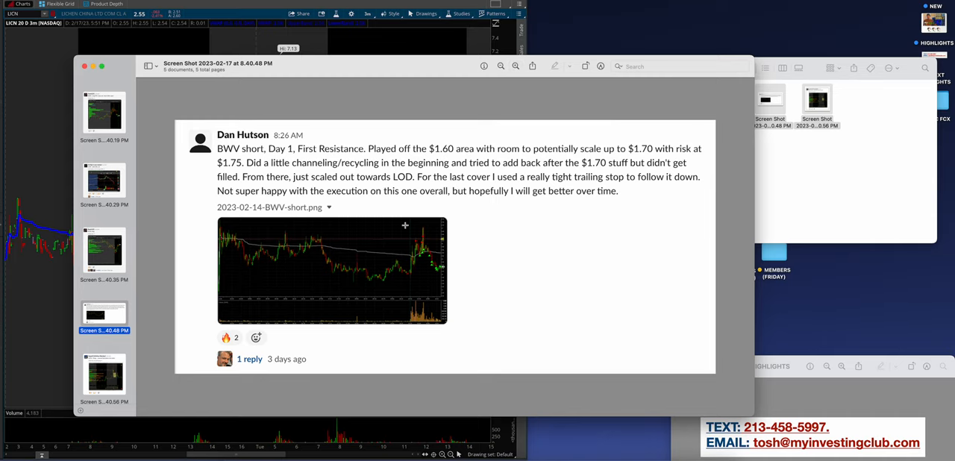
left_click(104, 375)
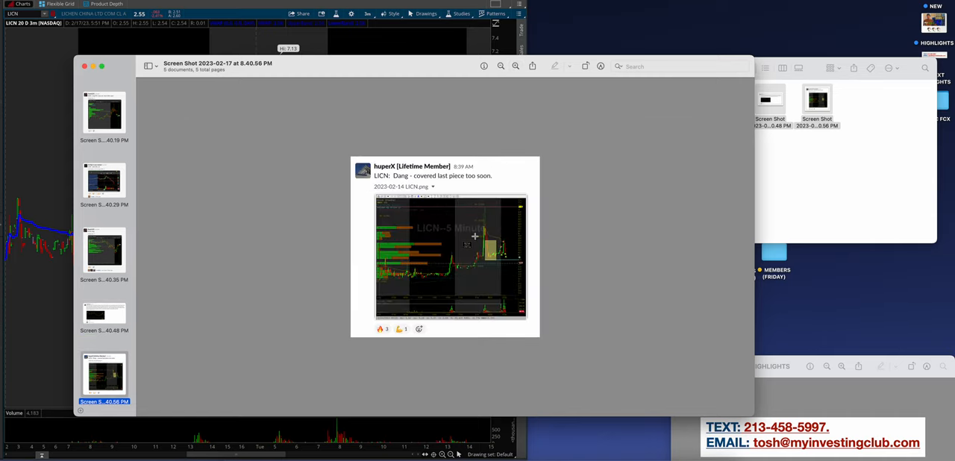
left_click(515, 66)
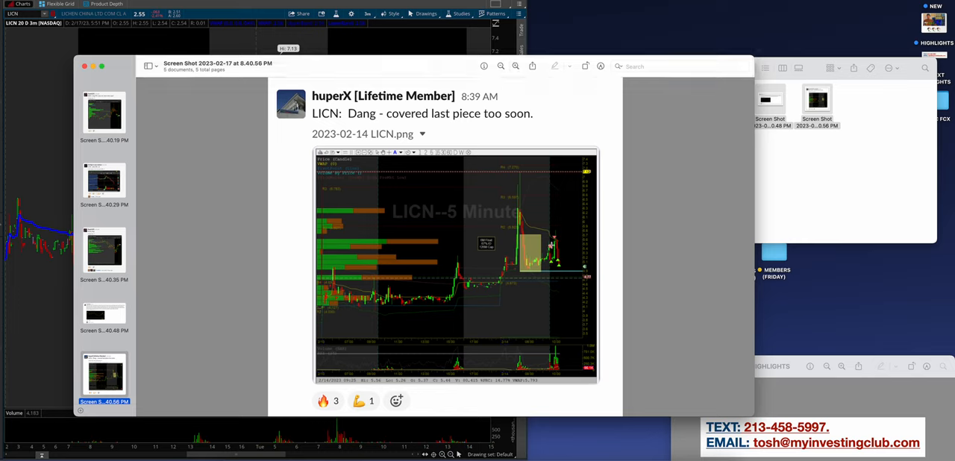
mouse_move(539, 214)
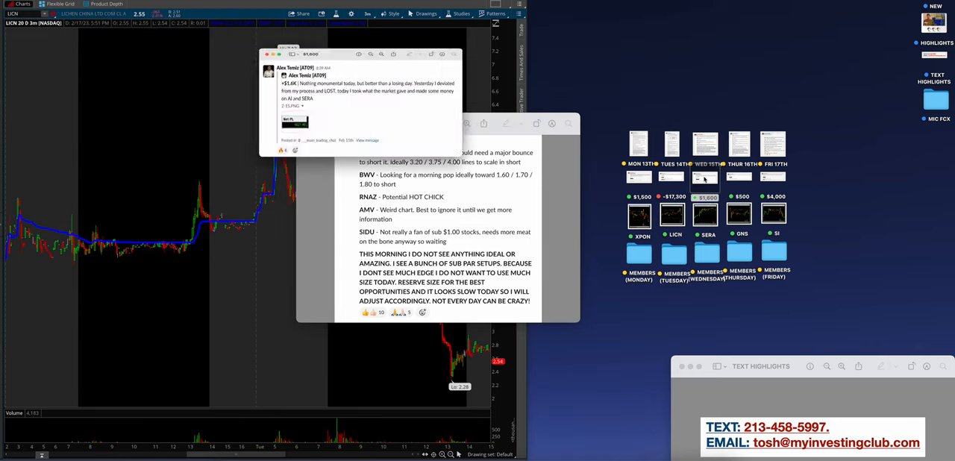
Bring Wednesday 15th's notes to the front beside the SERA chart
left_click(704, 214)
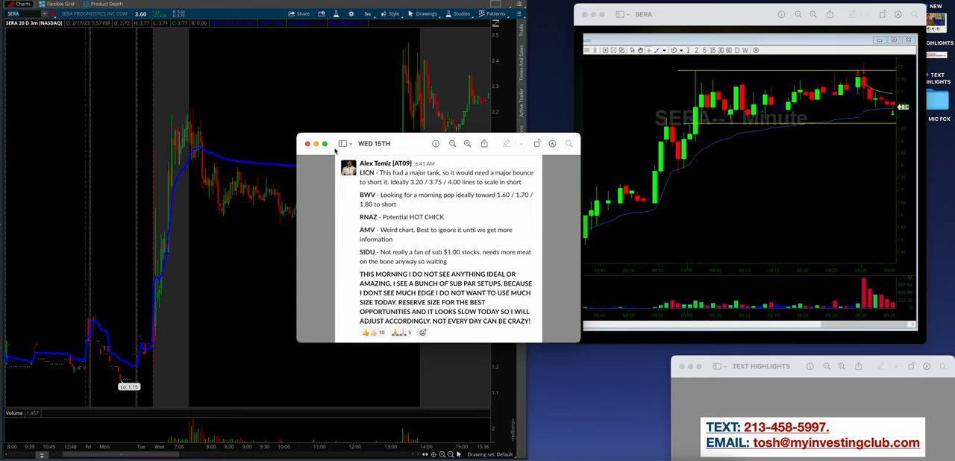
Close the Wednesday 15th notes window
left_click(306, 143)
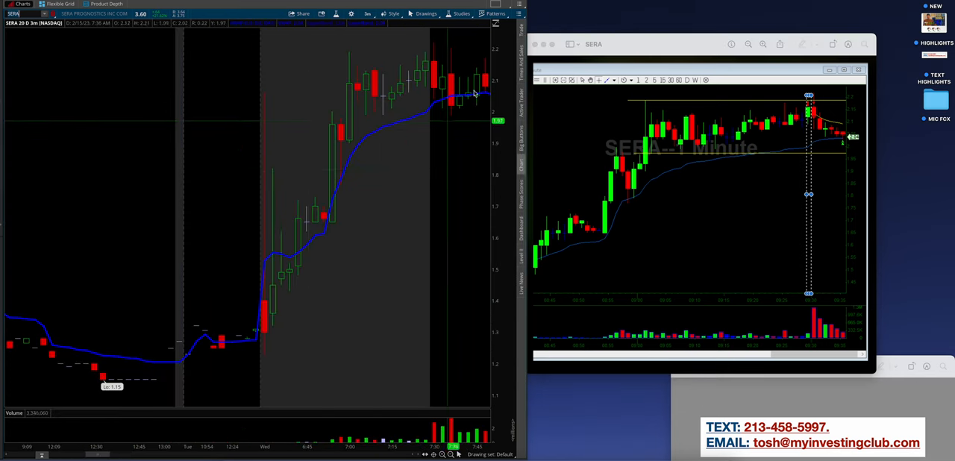
mouse_move(360, 58)
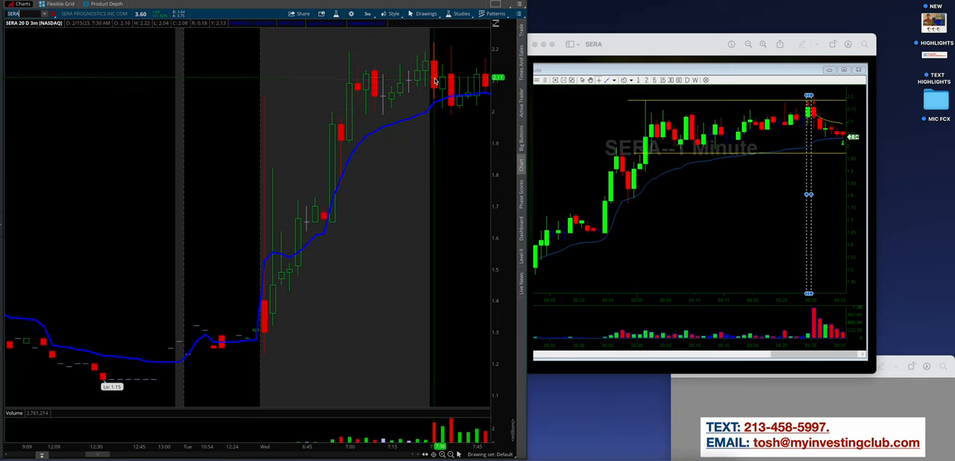
mouse_move(381, 77)
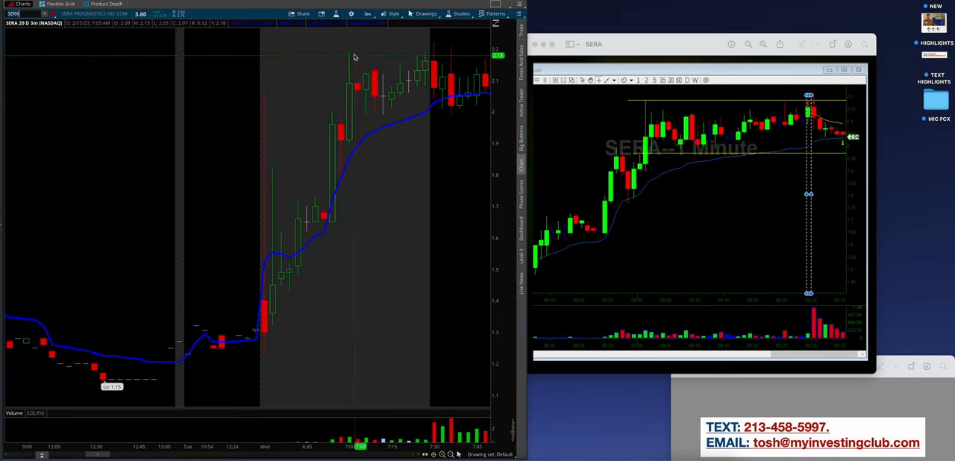
mouse_move(480, 54)
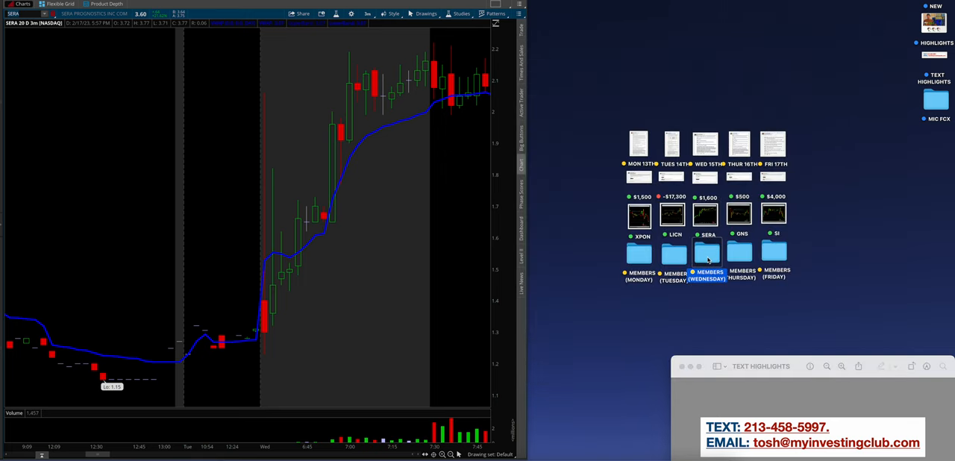
Review the Wednesday FUSN and PGY spike screenshots, outlining each spike, then close them
double_click(707, 253)
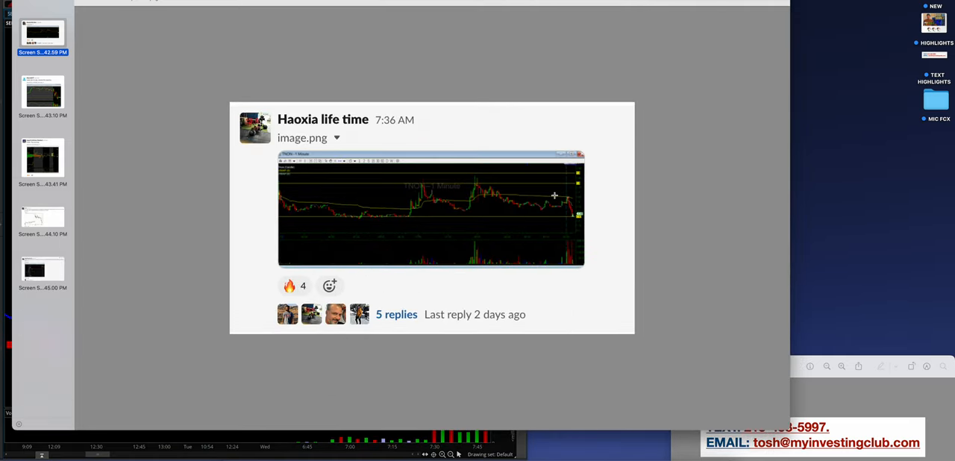
mouse_move(449, 196)
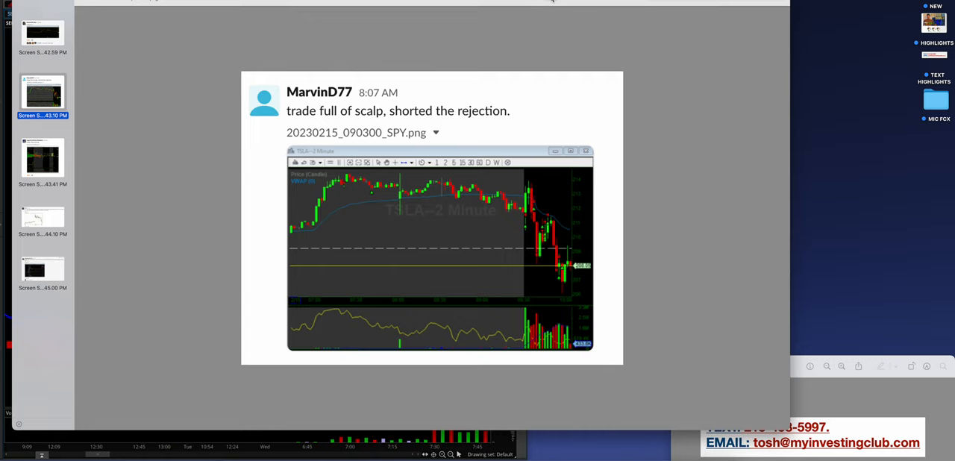
left_click(42, 156)
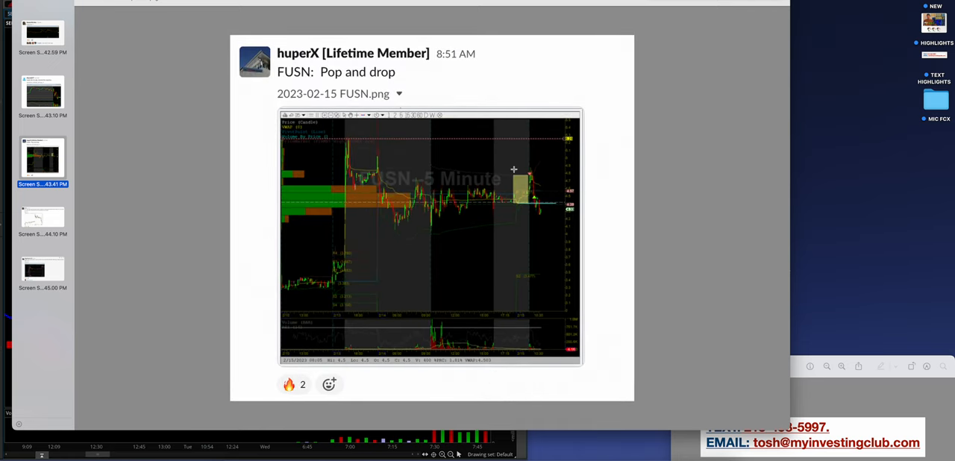
left_click_drag(349, 166, 556, 177)
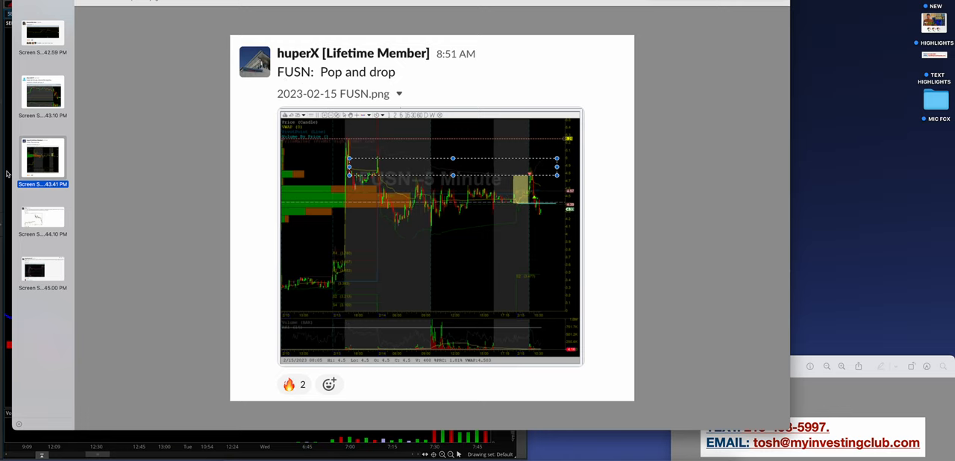
left_click(42, 217)
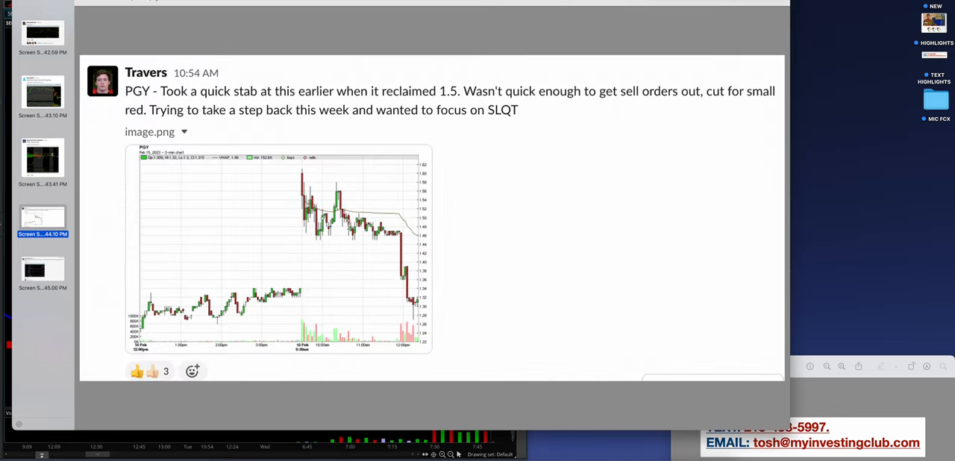
left_click_drag(280, 160, 306, 183)
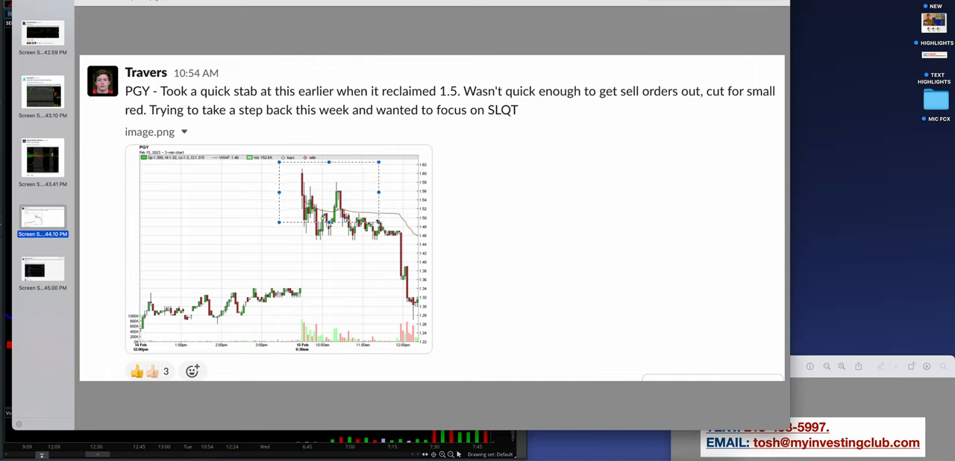
mouse_move(545, 211)
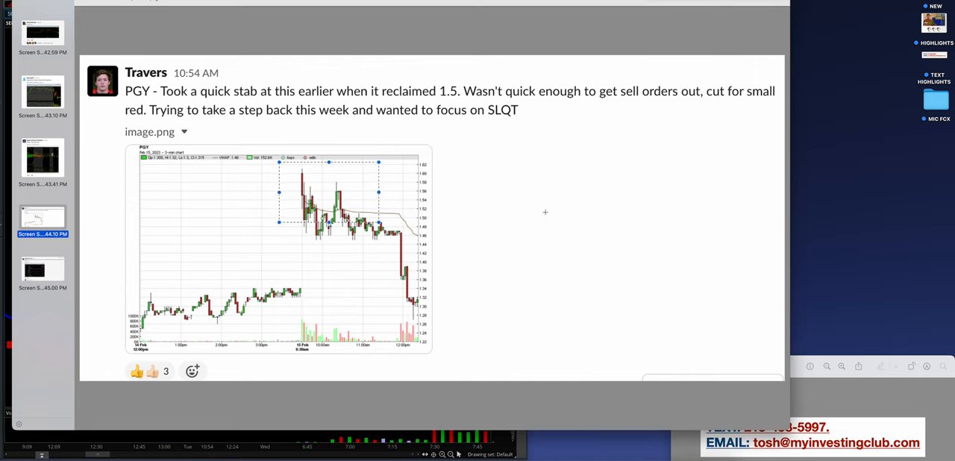
mouse_move(547, 210)
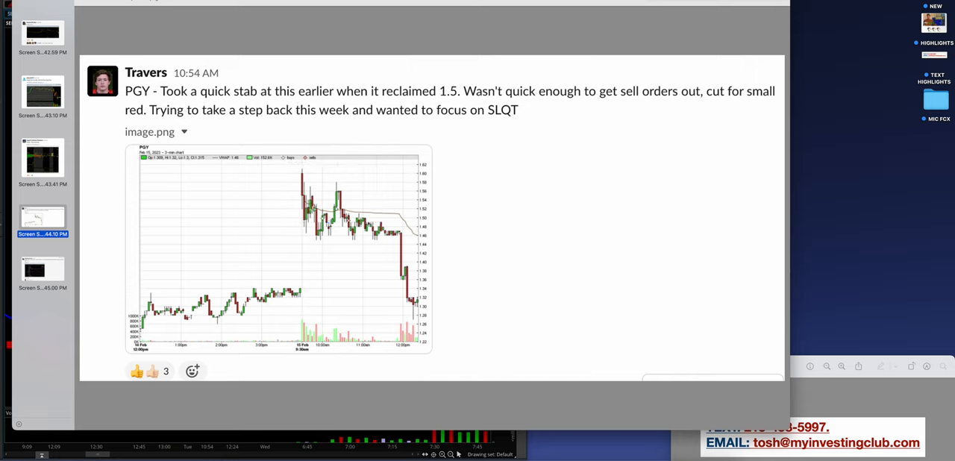
left_click_drag(303, 198, 410, 224)
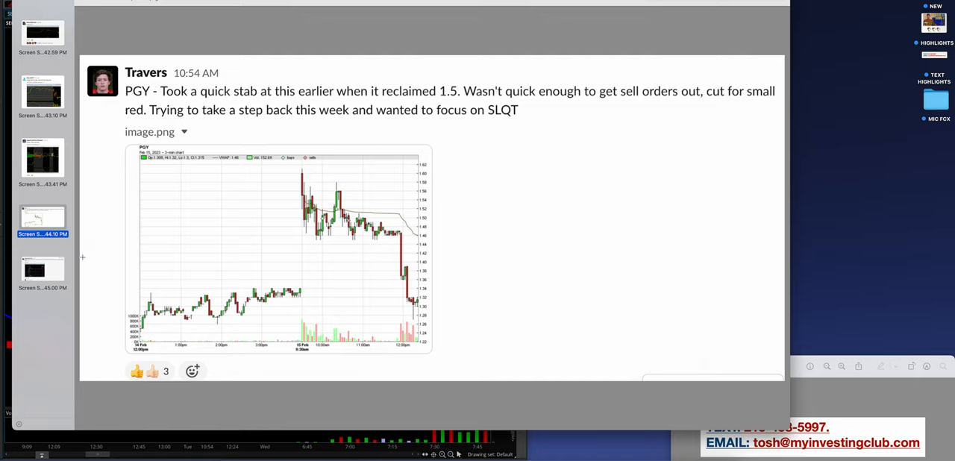
left_click(42, 270)
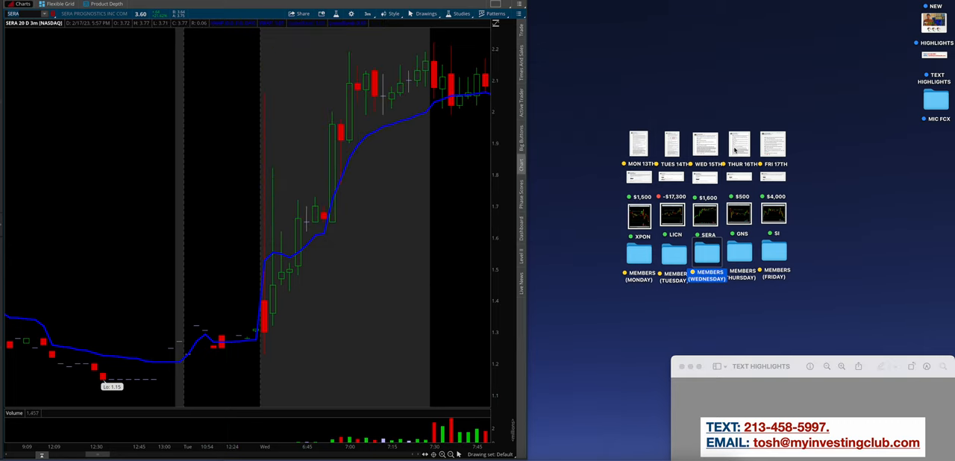
Open Thursday 16th's watch list note and the $500 result note
left_click(738, 144)
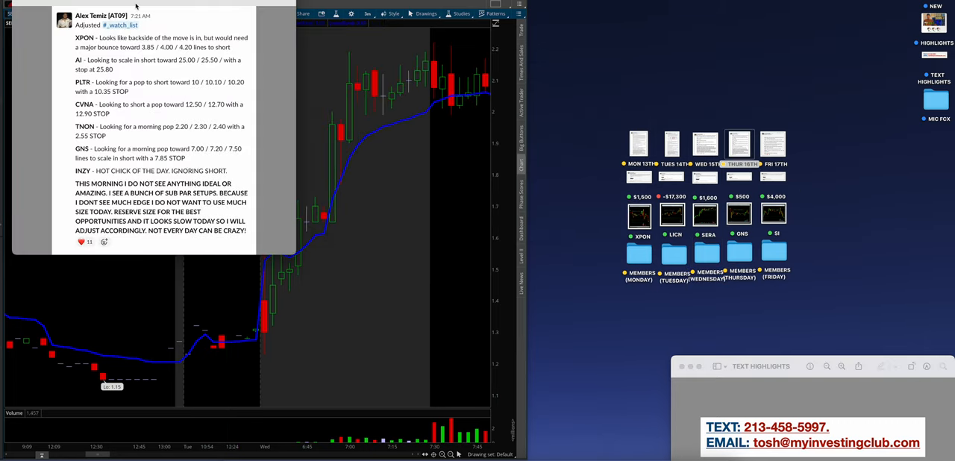
left_click(738, 179)
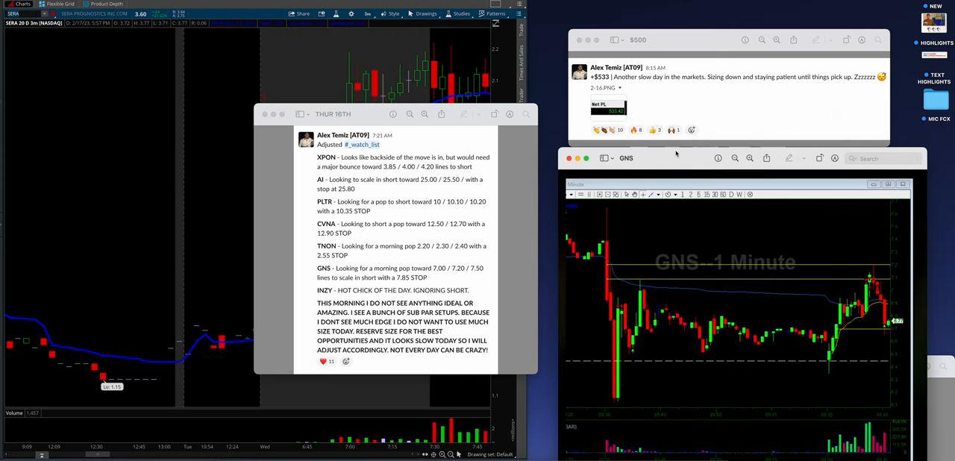
mouse_move(371, 269)
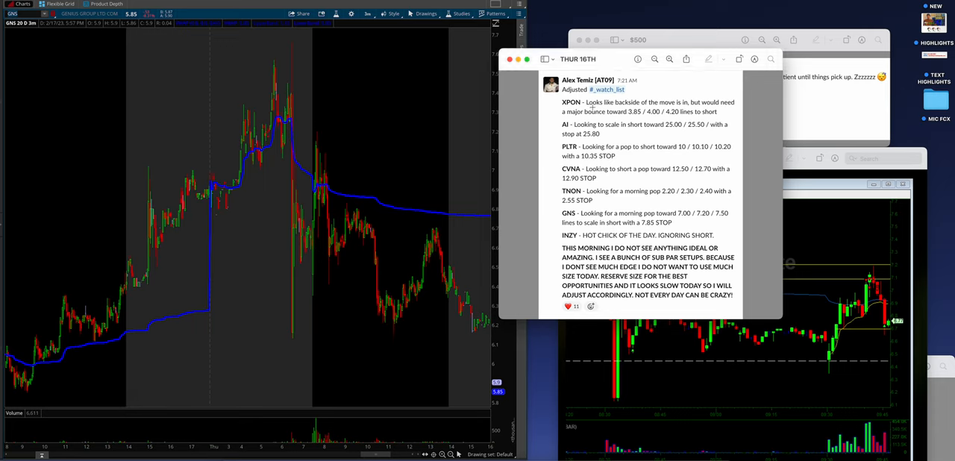
mouse_move(867, 252)
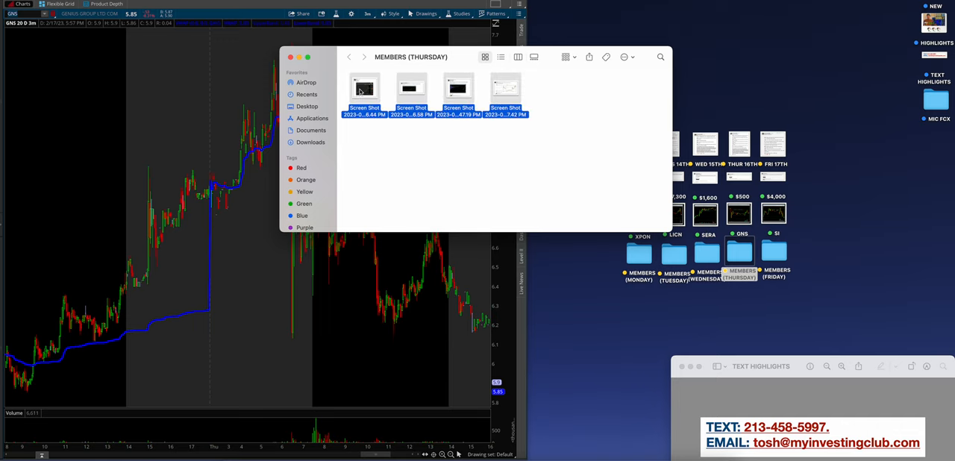
Open Thursday's member screenshots, enlarge the AMAM post, and box the SERA loss post text
left_click(364, 88)
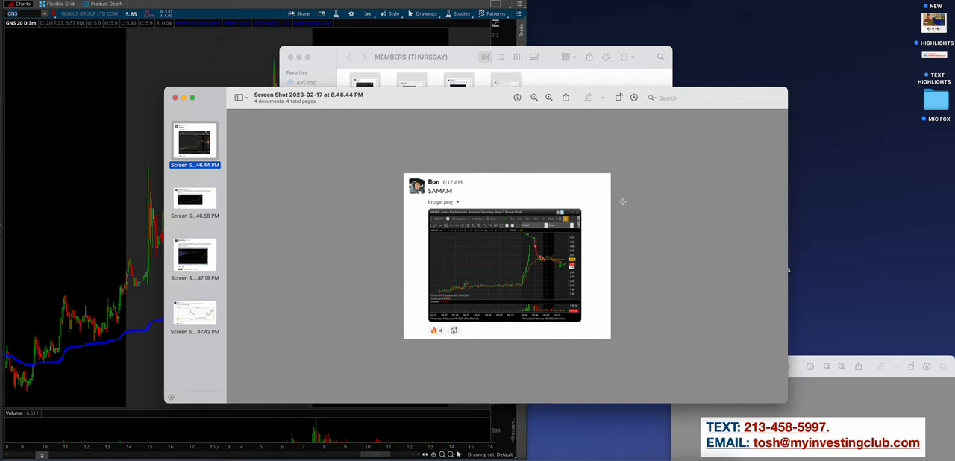
left_click(548, 98)
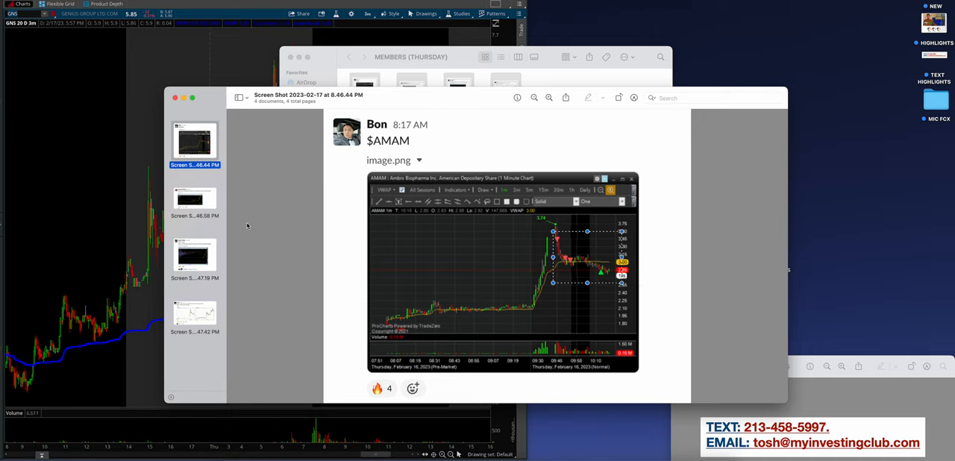
left_click(195, 199)
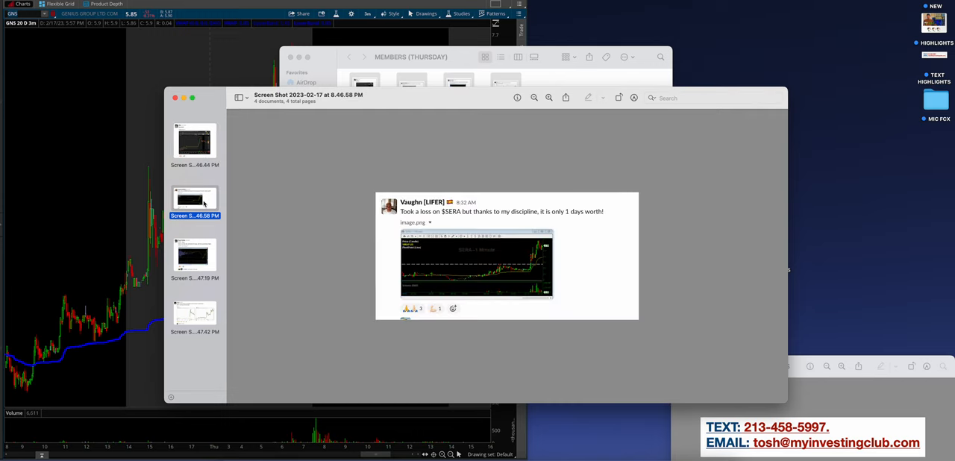
left_click(548, 98)
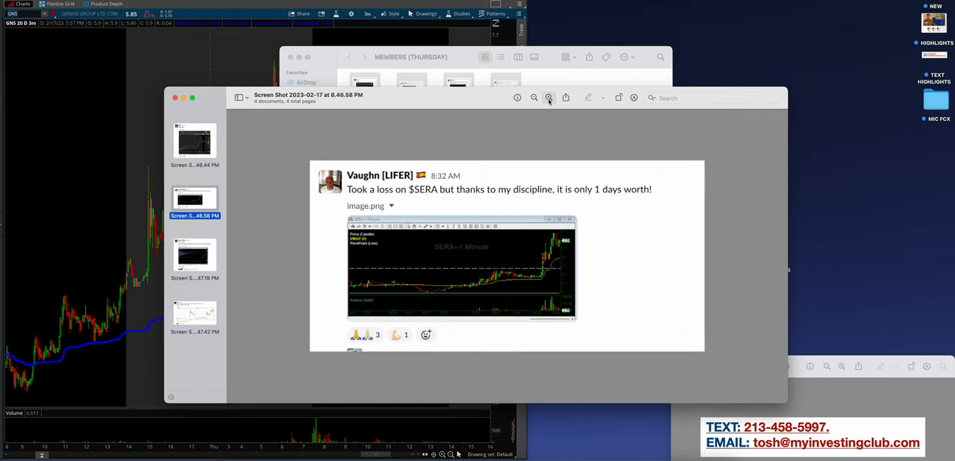
left_click(548, 98)
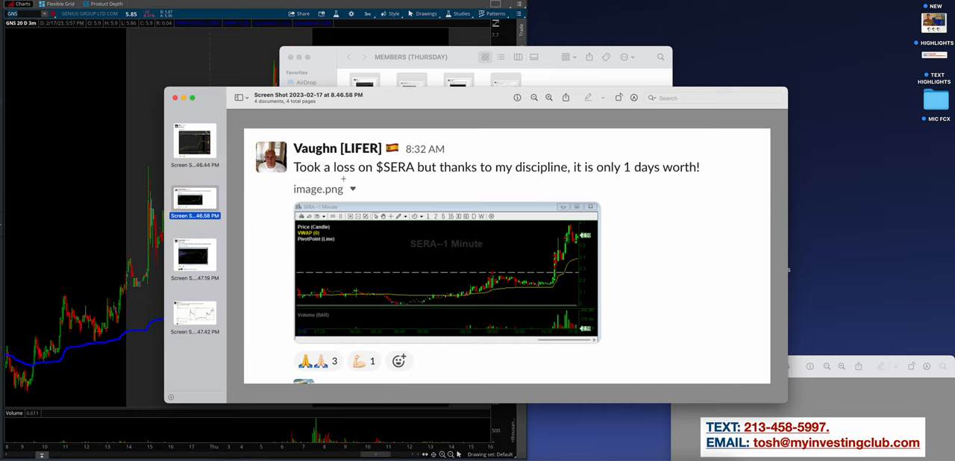
mouse_move(557, 277)
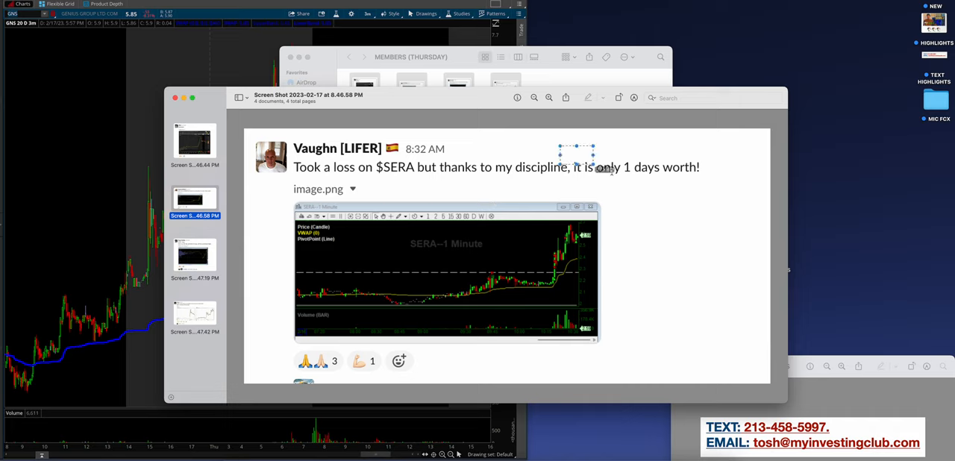
left_click_drag(593, 159, 719, 185)
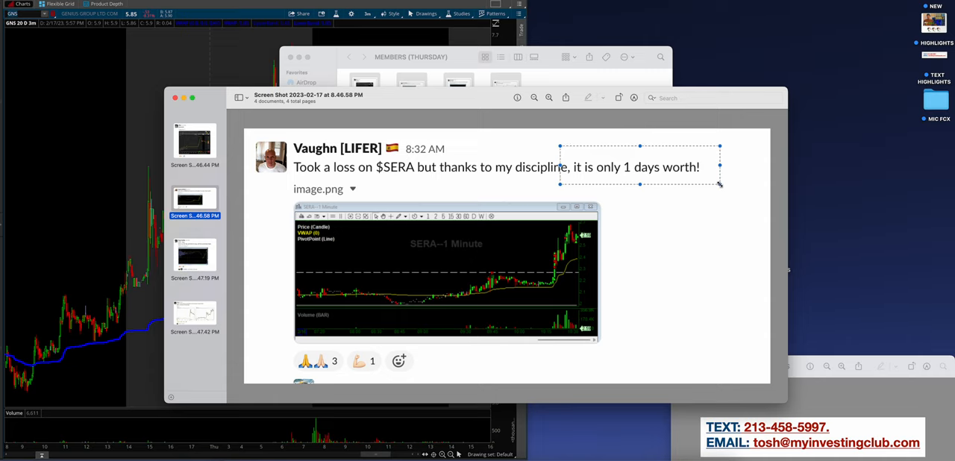
Enlarge the PLTR long post and mark the SERA bounce on the AMAM/SERA chart post
left_click(194, 258)
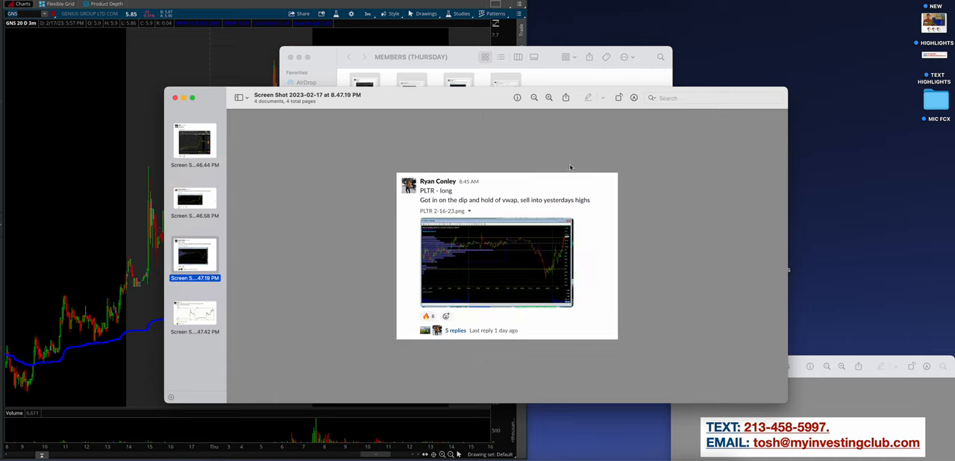
left_click(549, 98)
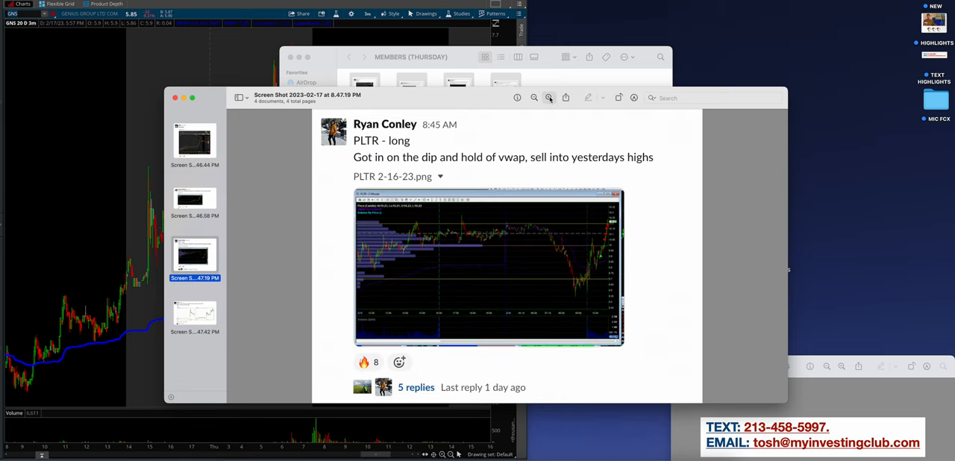
left_click(194, 200)
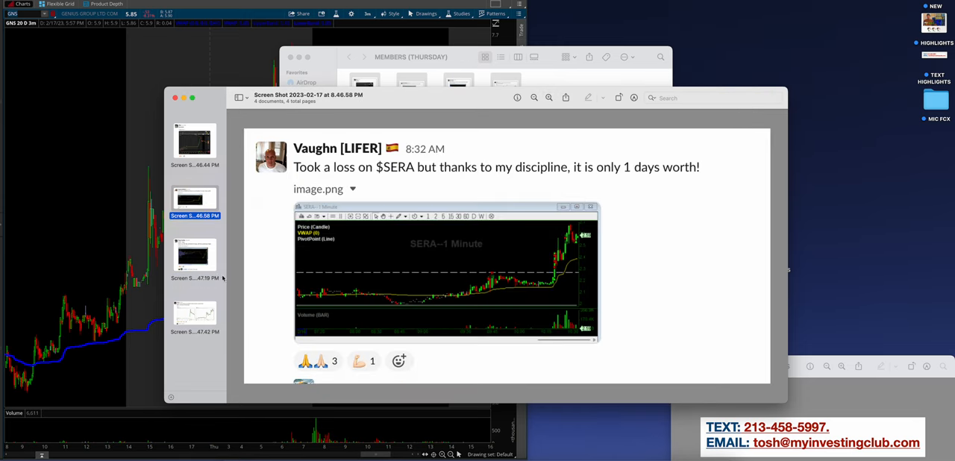
left_click(195, 256)
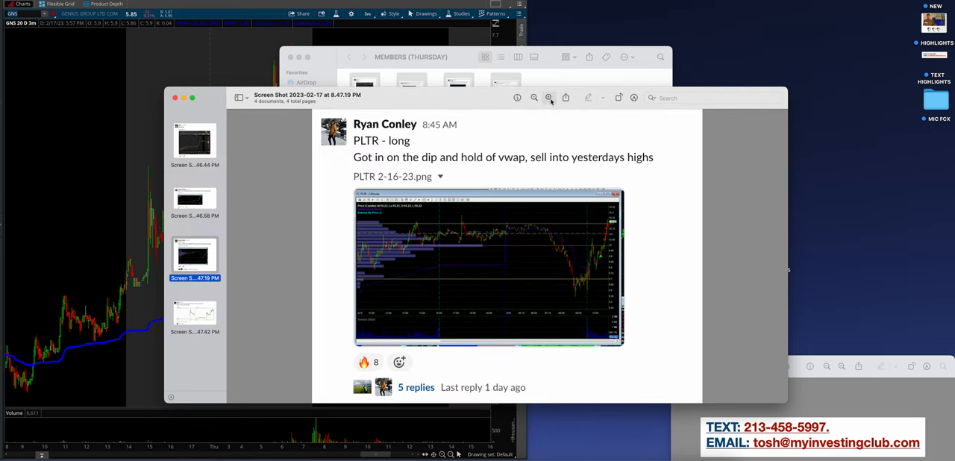
mouse_move(549, 98)
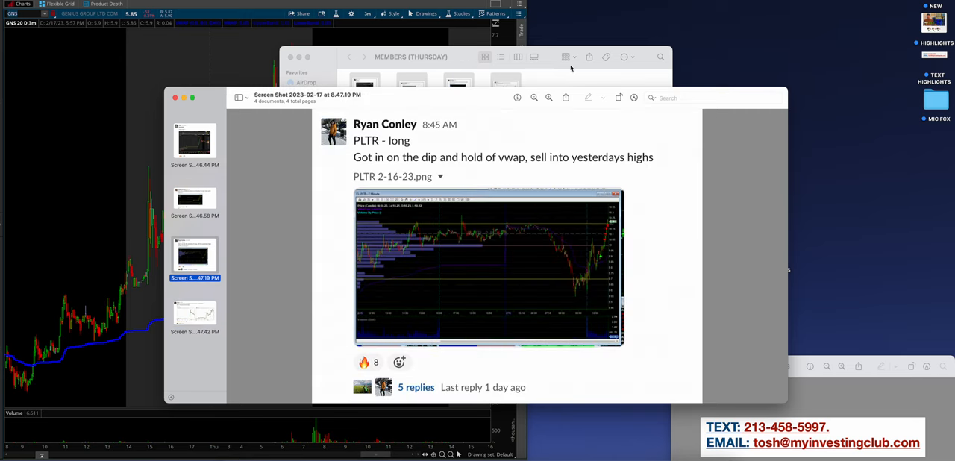
left_click(194, 313)
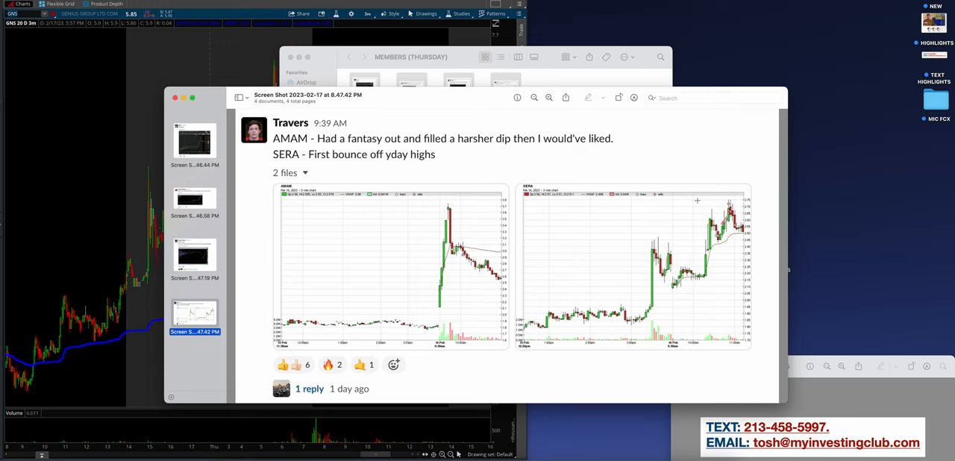
left_click_drag(651, 219, 714, 241)
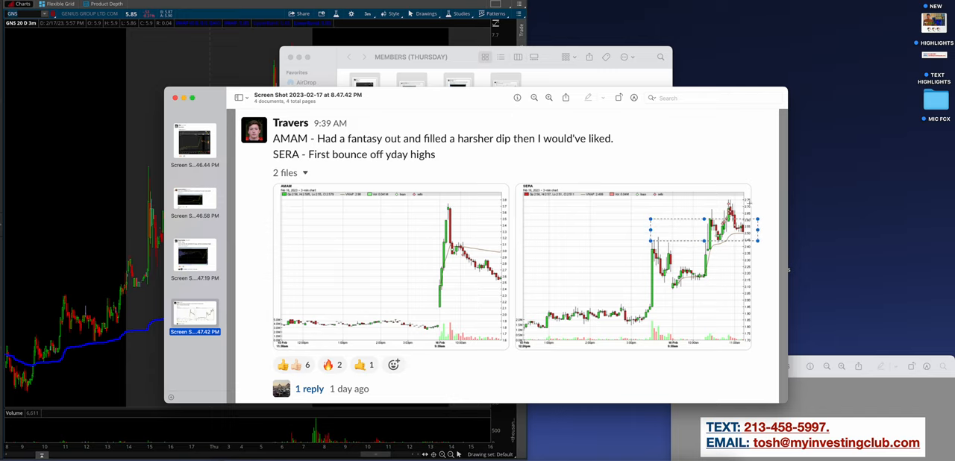
left_click(194, 201)
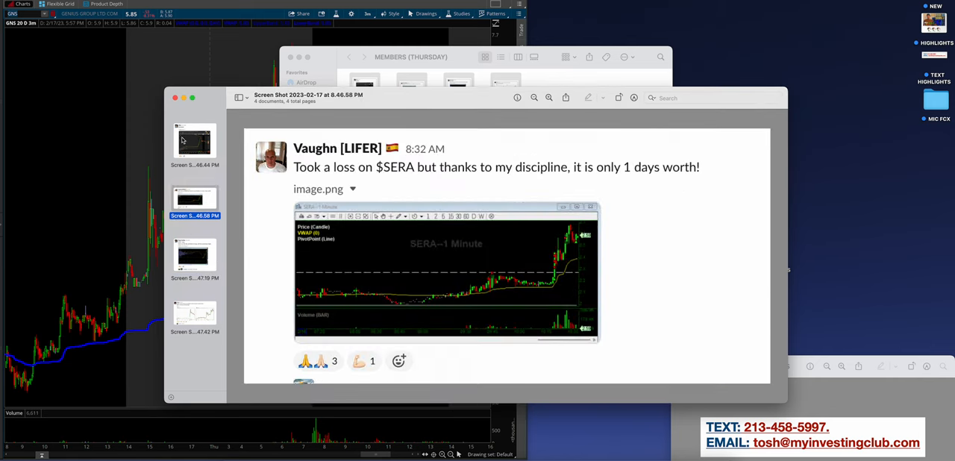
left_click(175, 98)
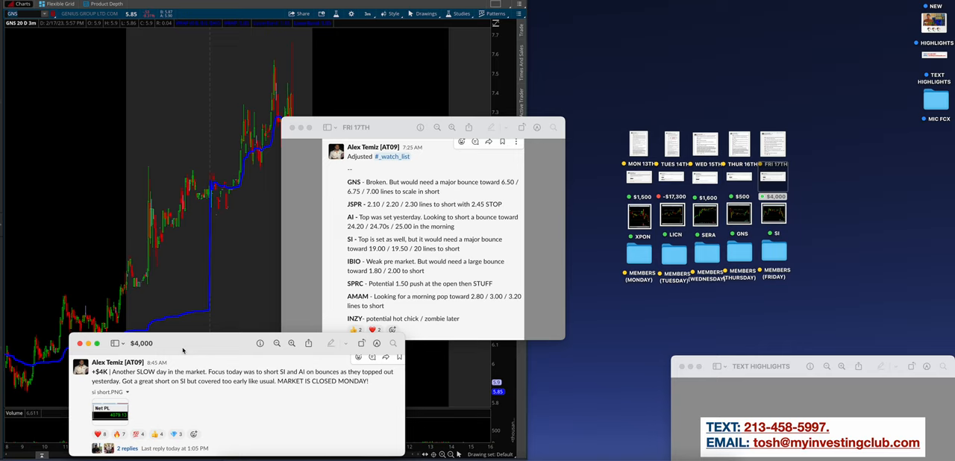
mouse_move(95, 353)
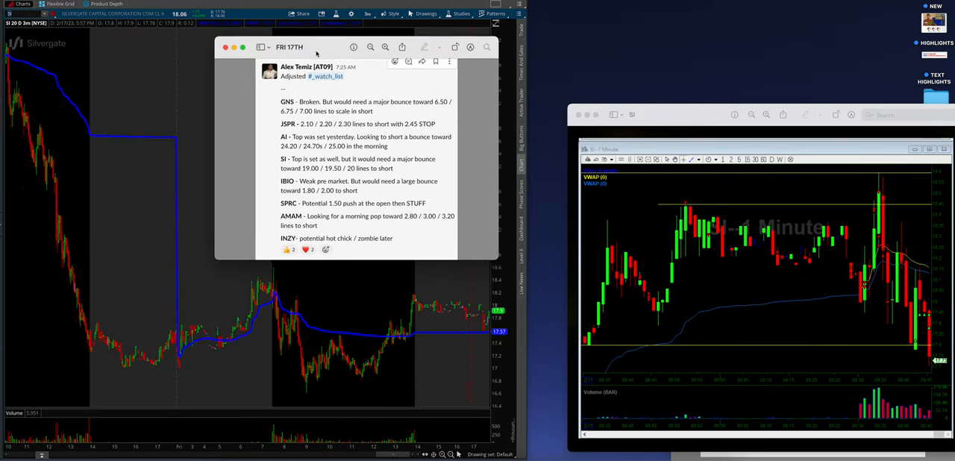
left_click_drag(317, 47, 589, 34)
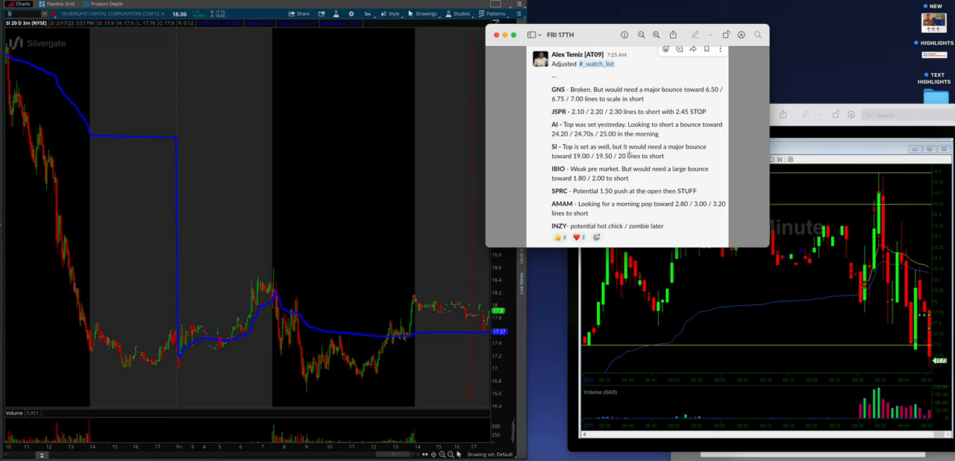
left_click_drag(560, 35, 593, 10)
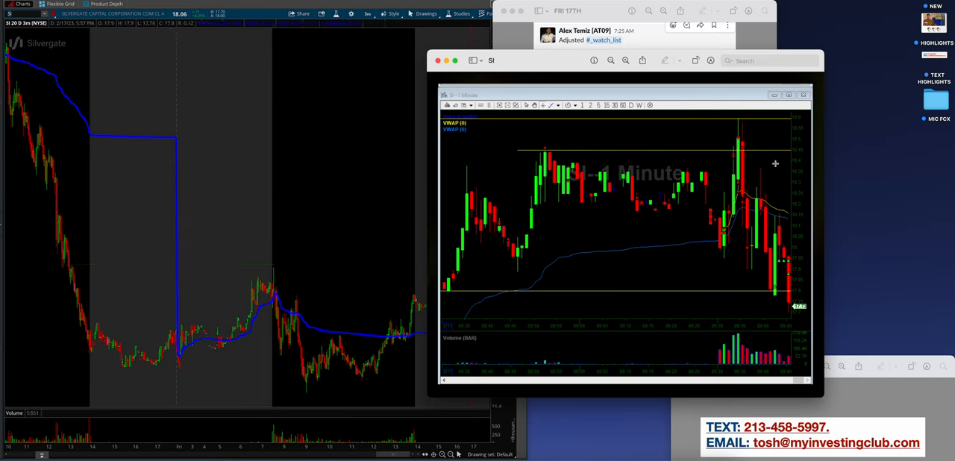
mouse_move(748, 220)
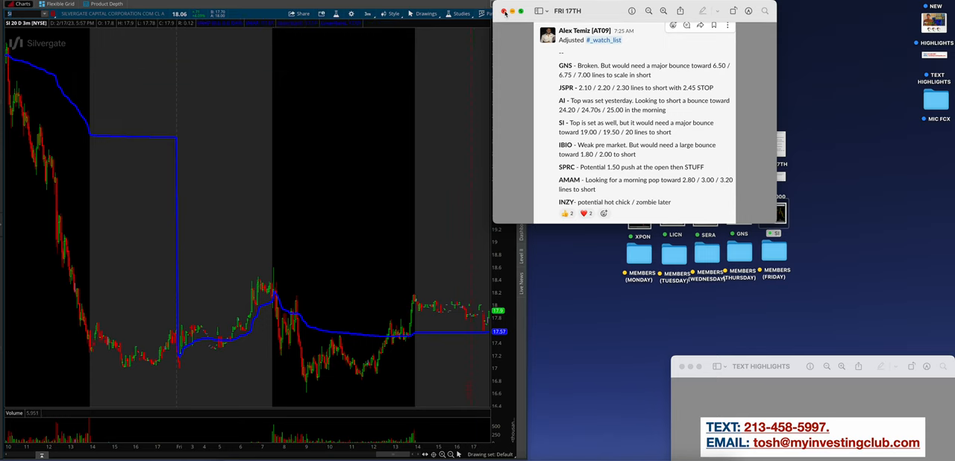
Close the Friday watch list, open Friday's member screenshots, and view the AMAM, GNS and $UUU posts
left_click(504, 11)
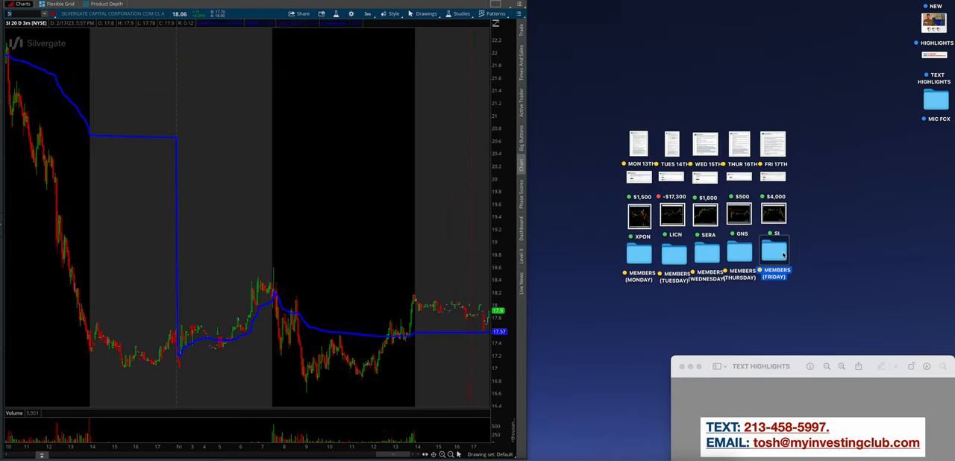
double_click(774, 252)
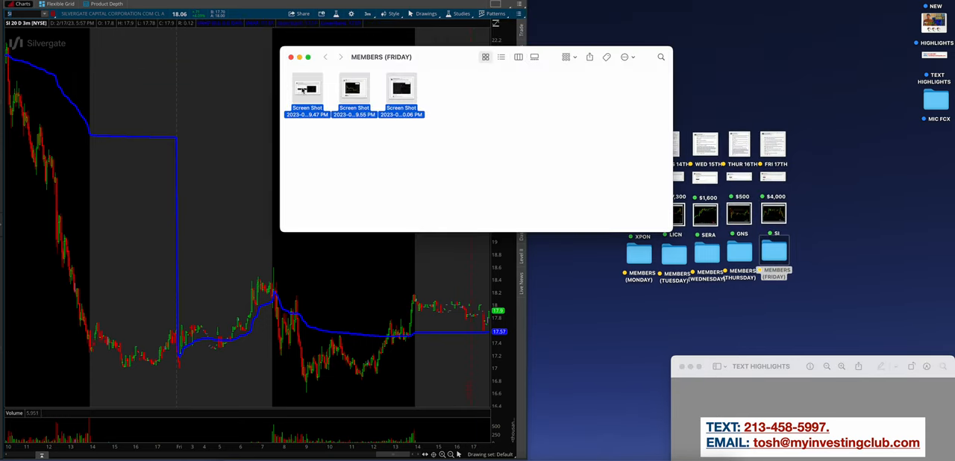
double_click(307, 88)
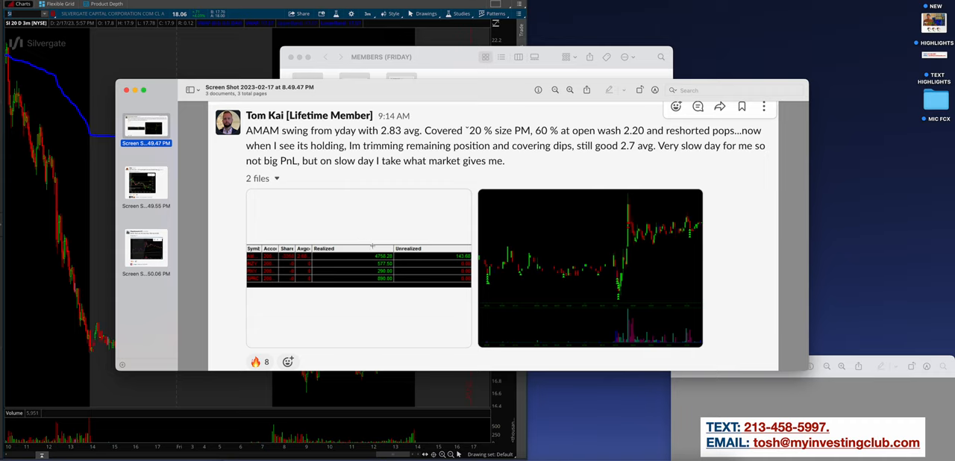
mouse_move(574, 237)
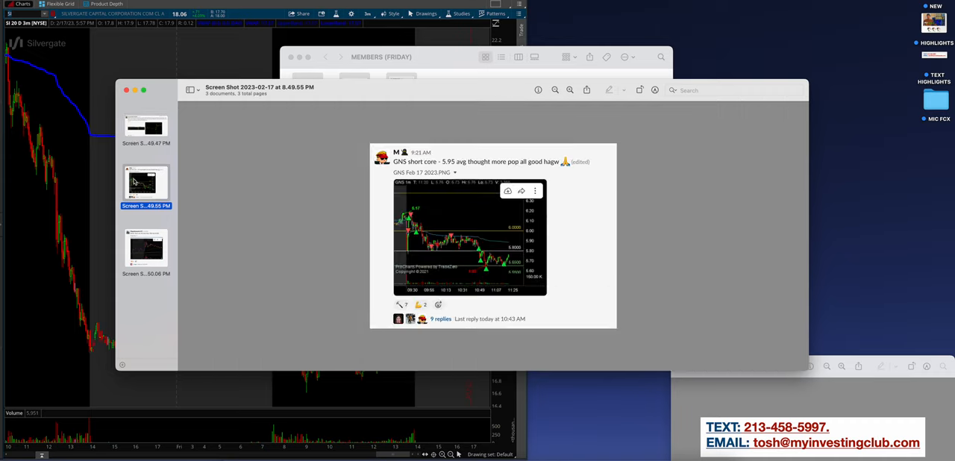
left_click(569, 90)
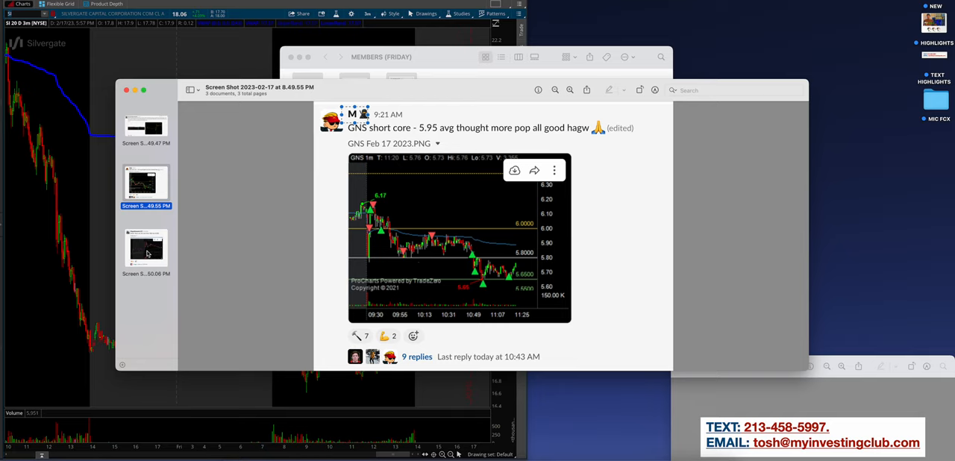
left_click(146, 248)
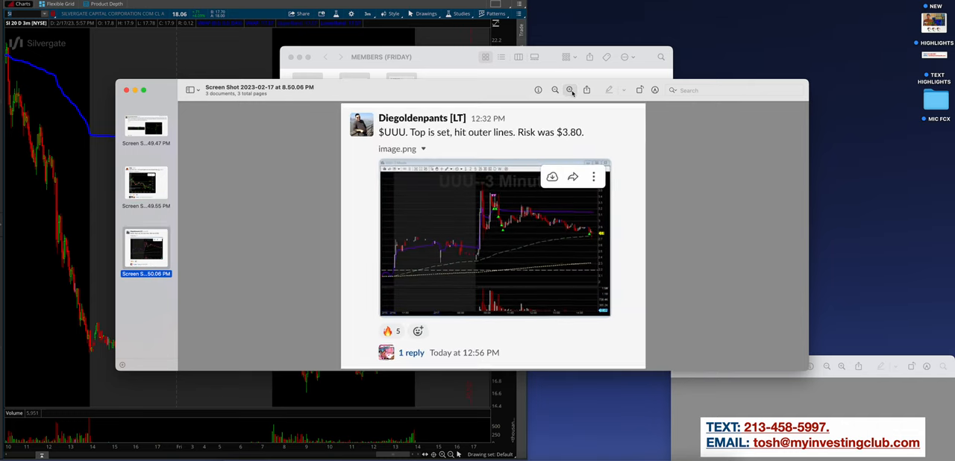
left_click(569, 89)
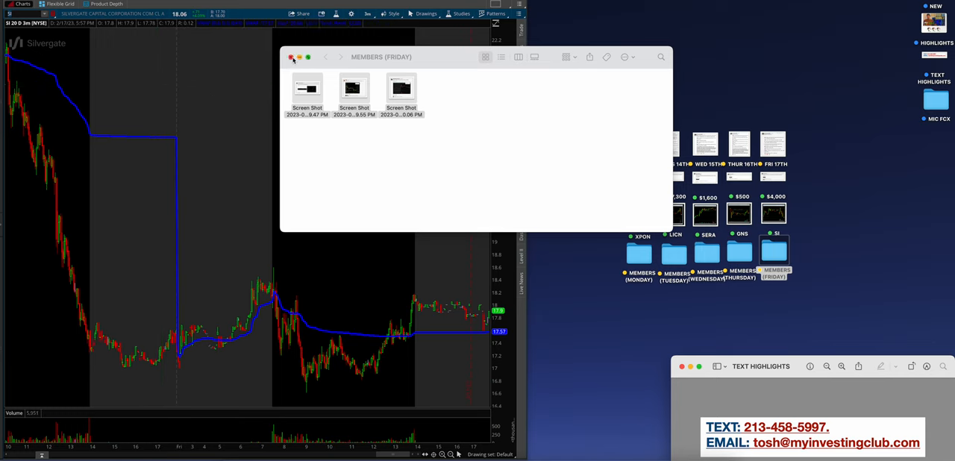
Close the Friday members screenshots folder and open the club website's Video Library beside Slack's welcome thread
left_click(292, 57)
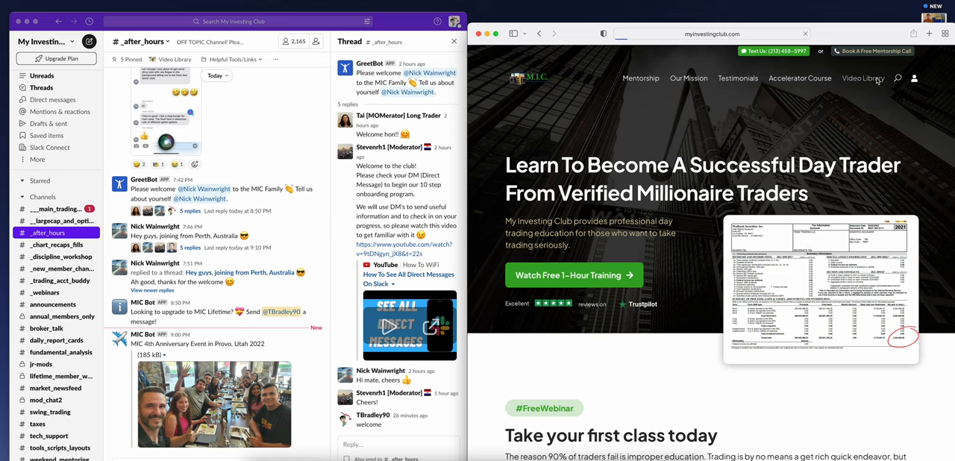
left_click(862, 77)
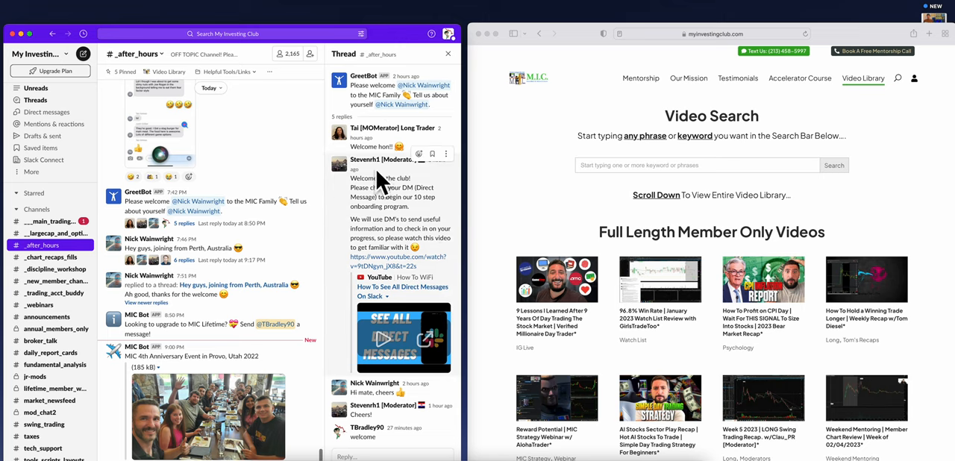
scroll("down", 3)
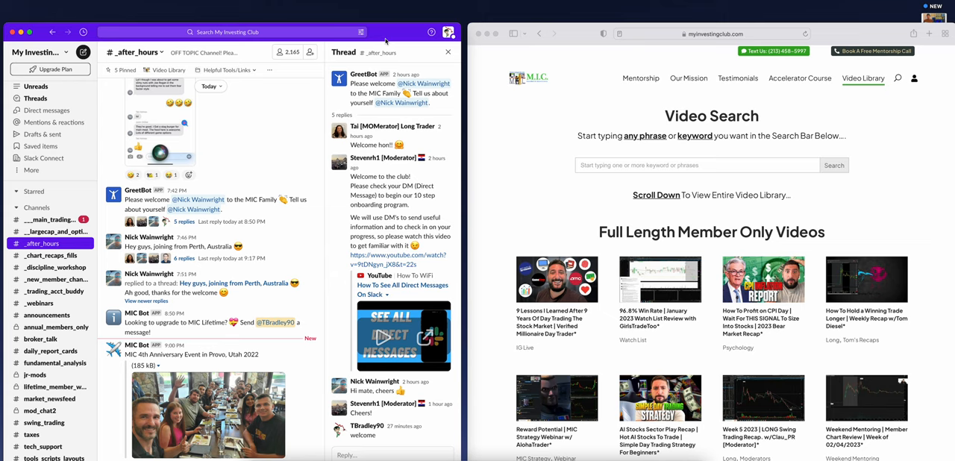
mouse_move(368, 51)
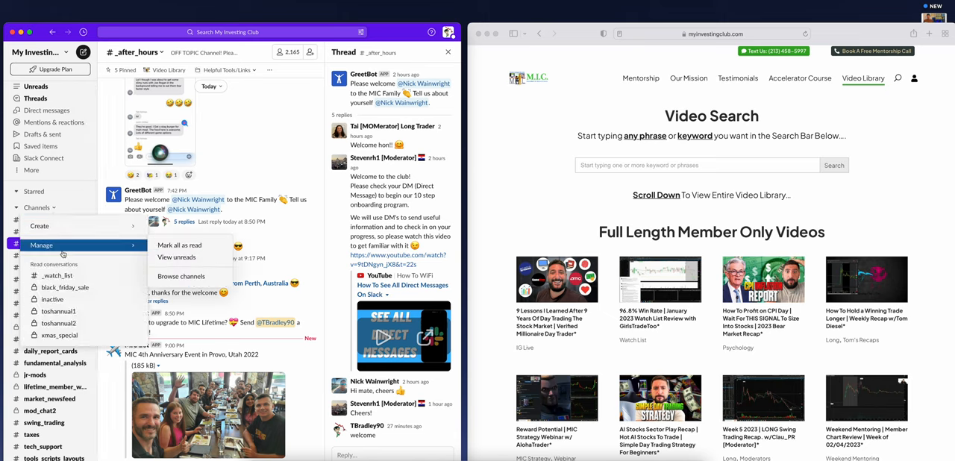
View the _watch_list, ___main_trading_chat and _largecap_and_options channels, then close the welcome thread
left_click(47, 291)
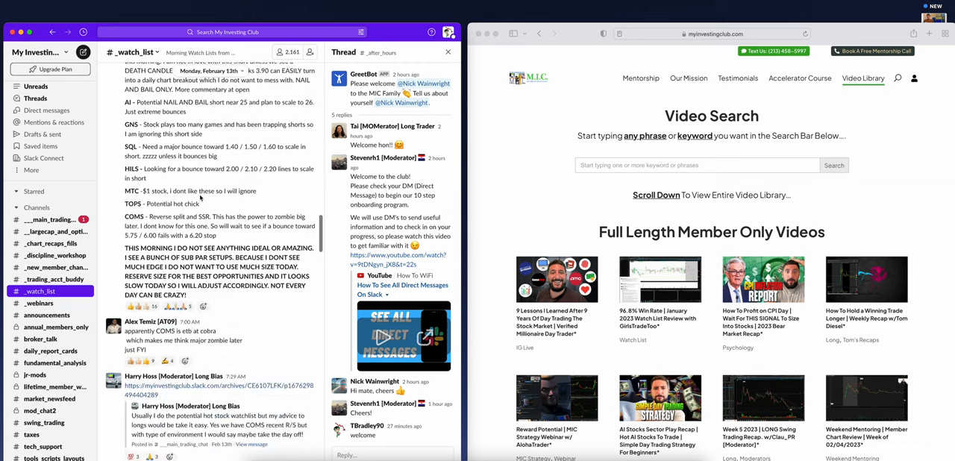
scroll("down", 3)
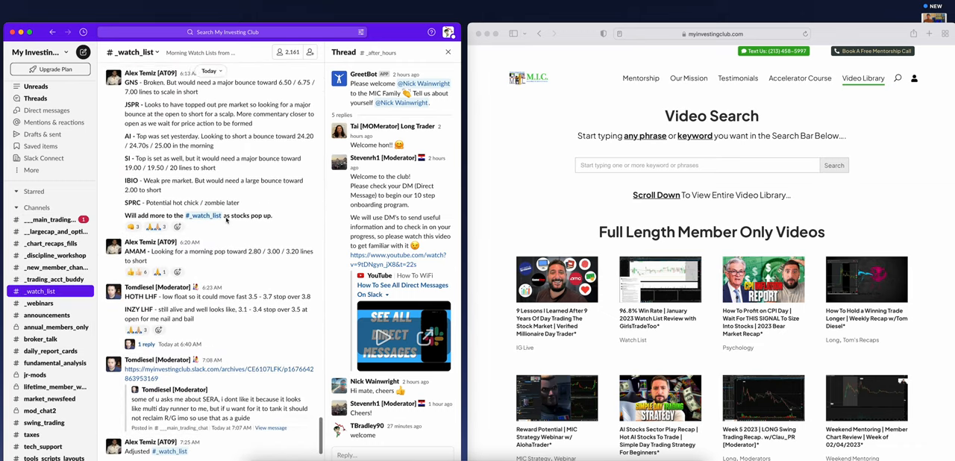
scroll("down", 3)
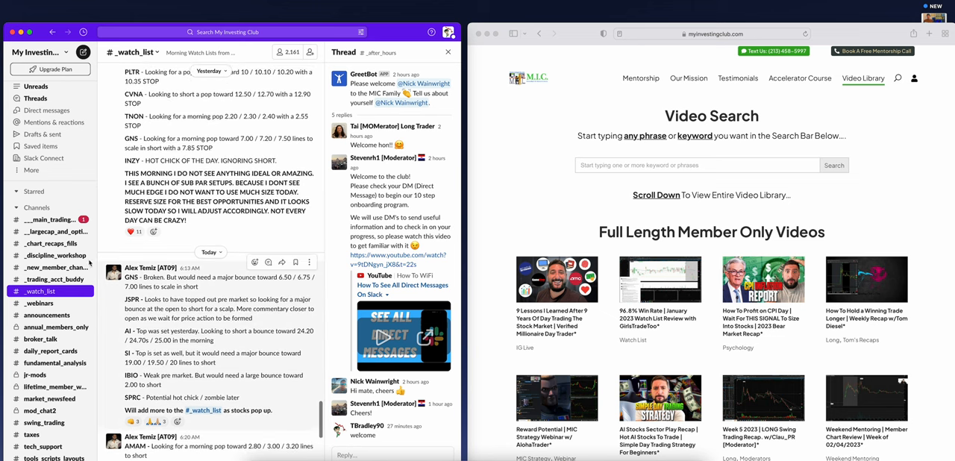
left_click(51, 220)
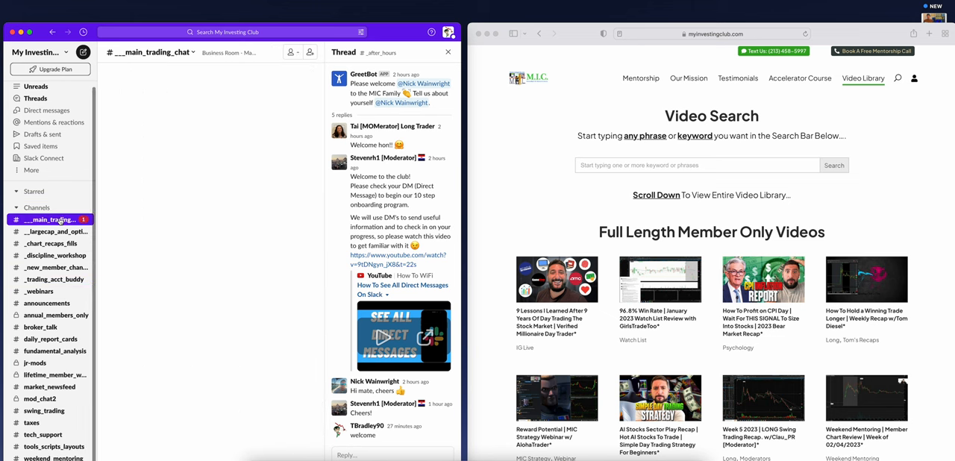
scroll("down", 3)
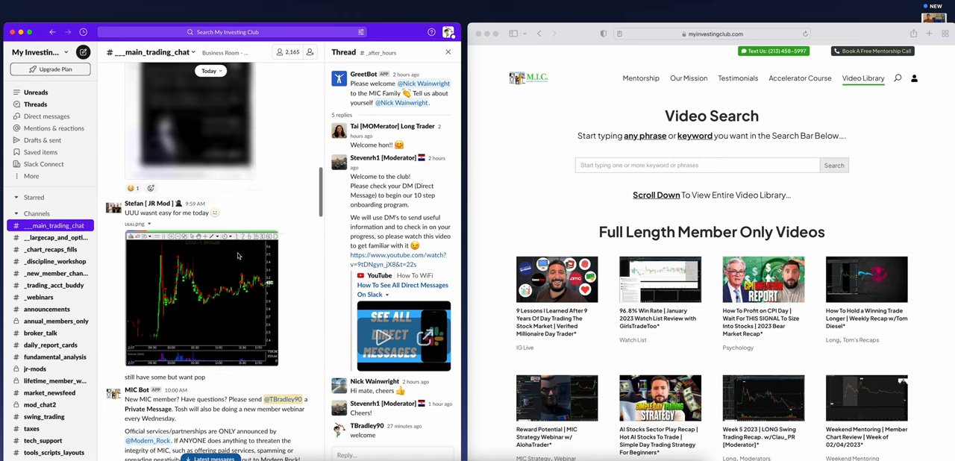
left_click(55, 226)
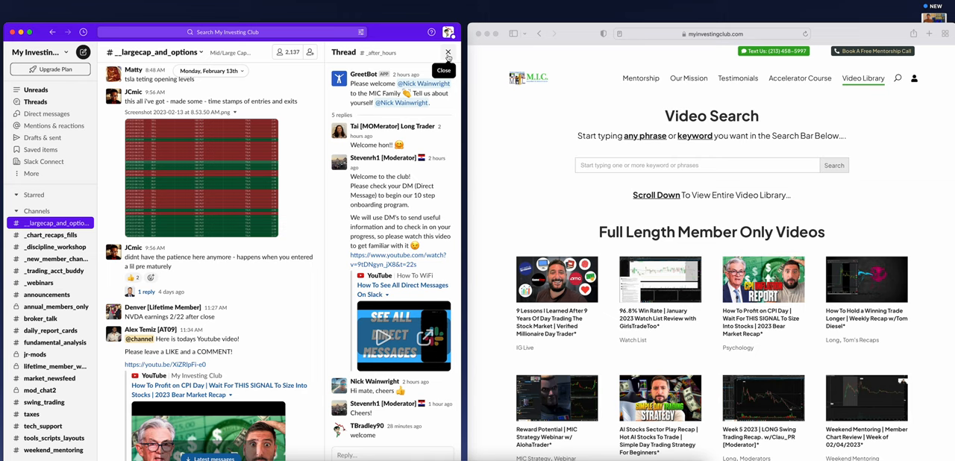
left_click(37, 210)
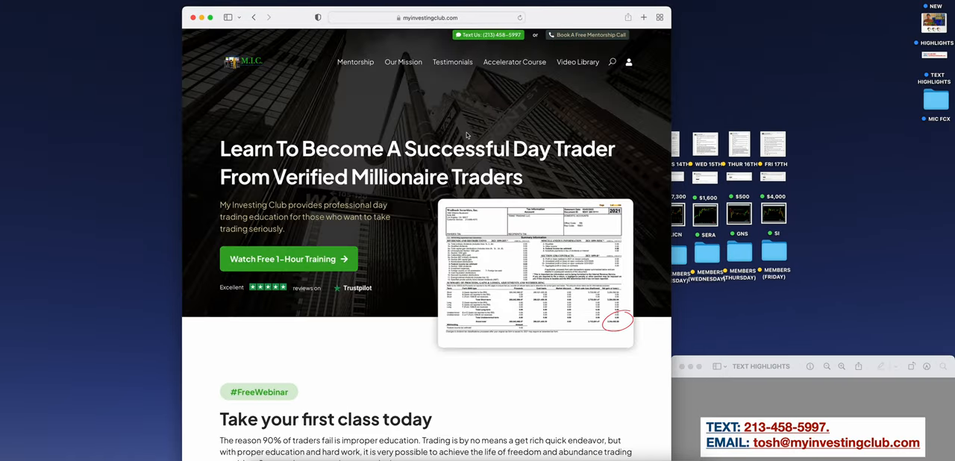
mouse_move(606, 200)
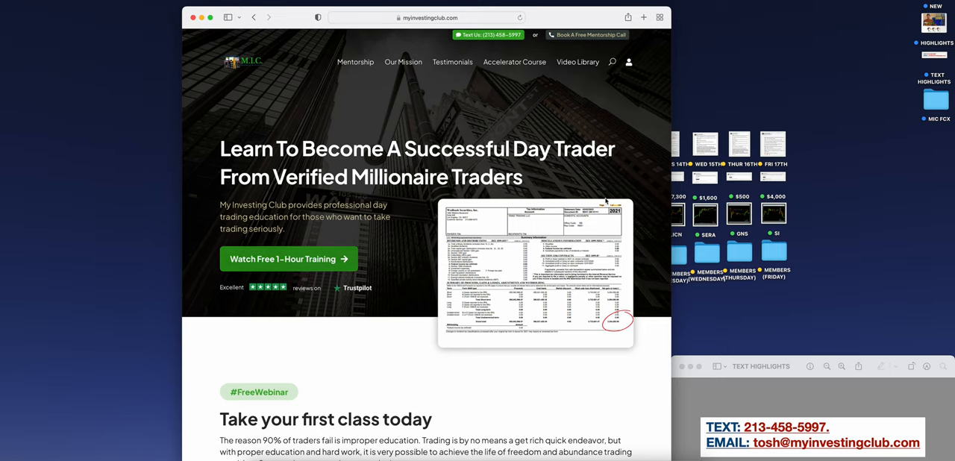
Scroll the My Investing Club homepage to Meet Your Mentors, then return to the top
scroll("down", 3)
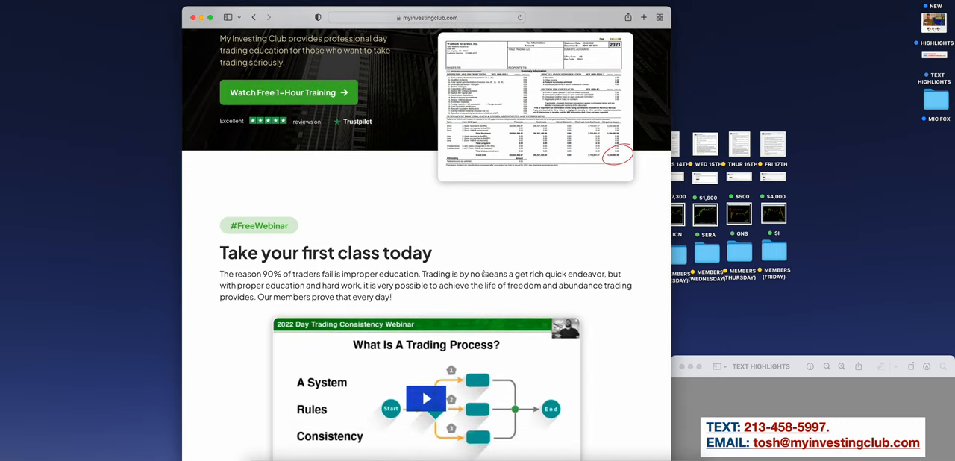
scroll("down", 3)
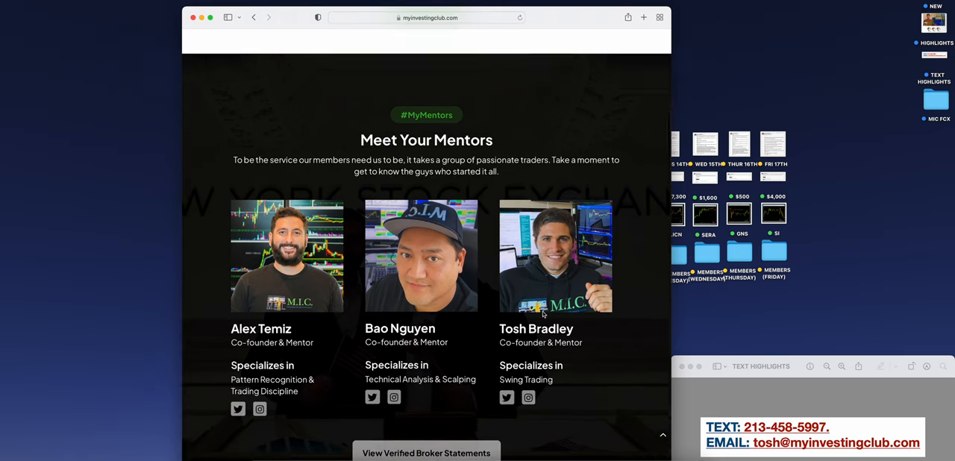
scroll("down", 3)
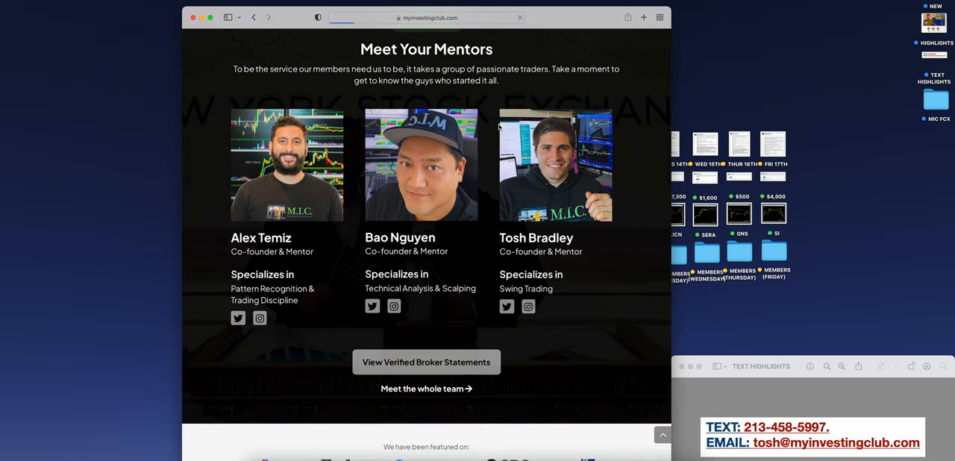
left_click(426, 362)
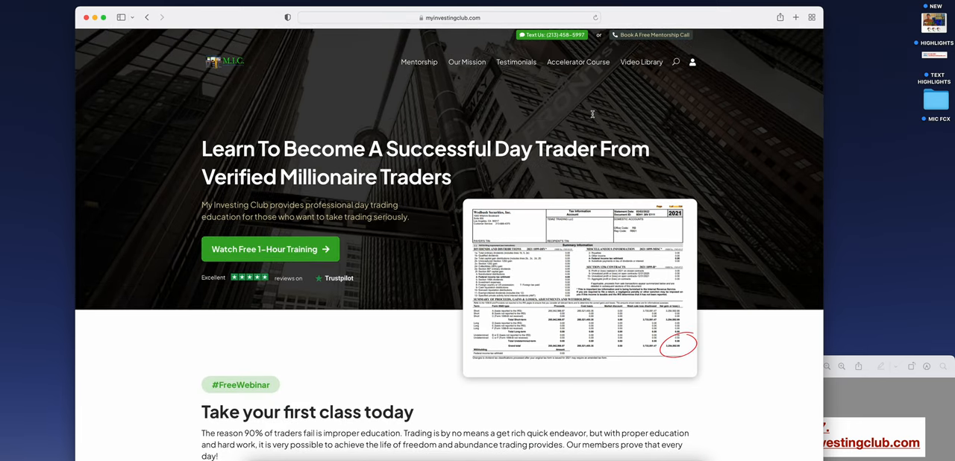
mouse_move(624, 123)
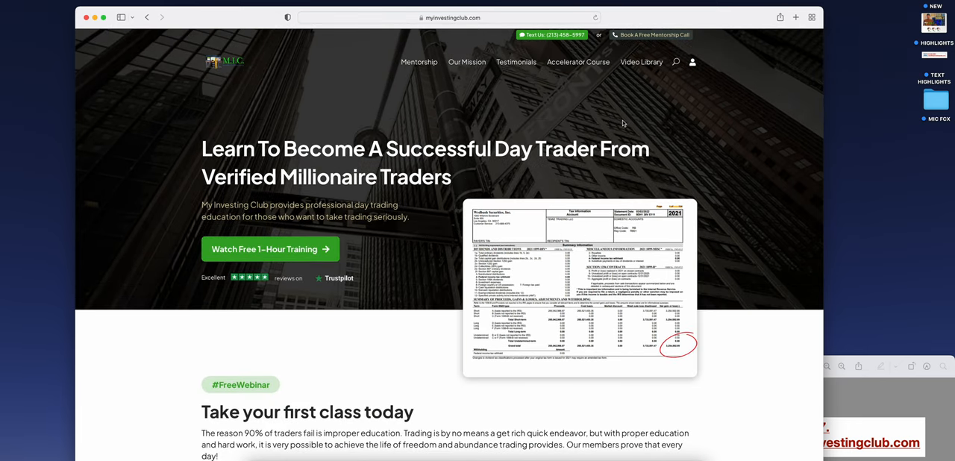
mouse_move(654, 77)
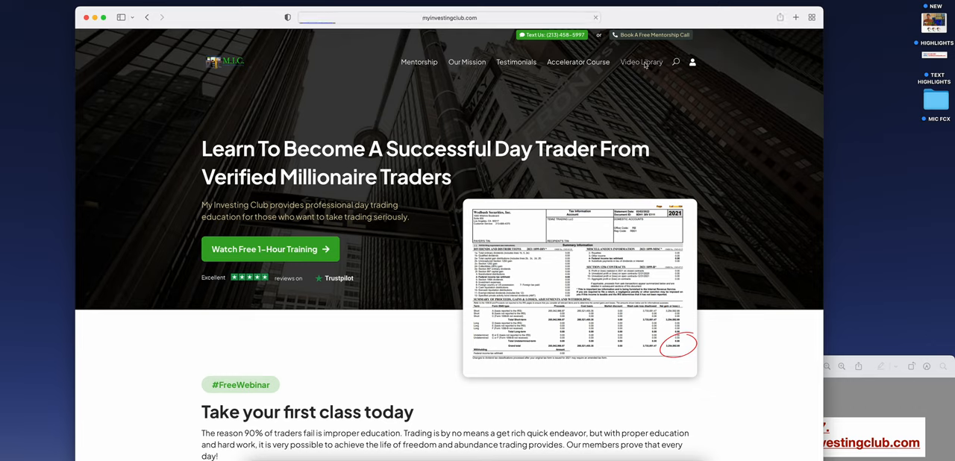
Browse the Video Library sections and study guides, entering 'FOMO', down to Alex's Live Trades
left_click(641, 62)
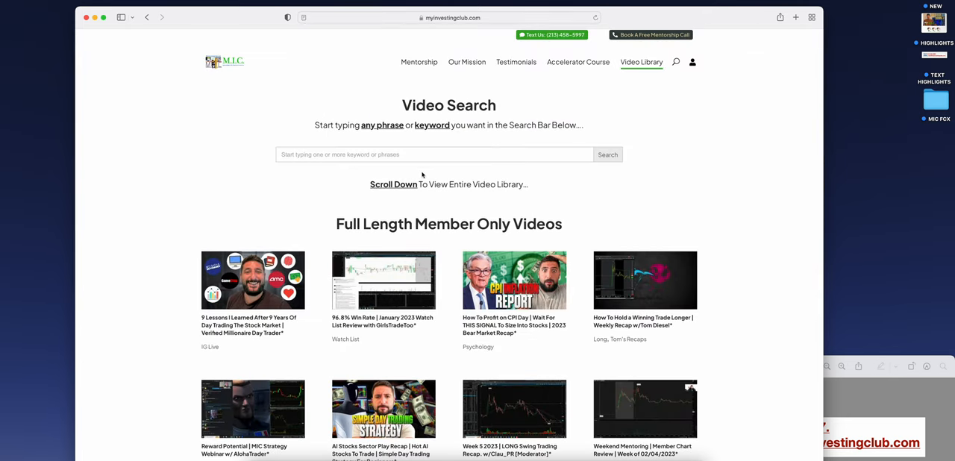
scroll("down", 3)
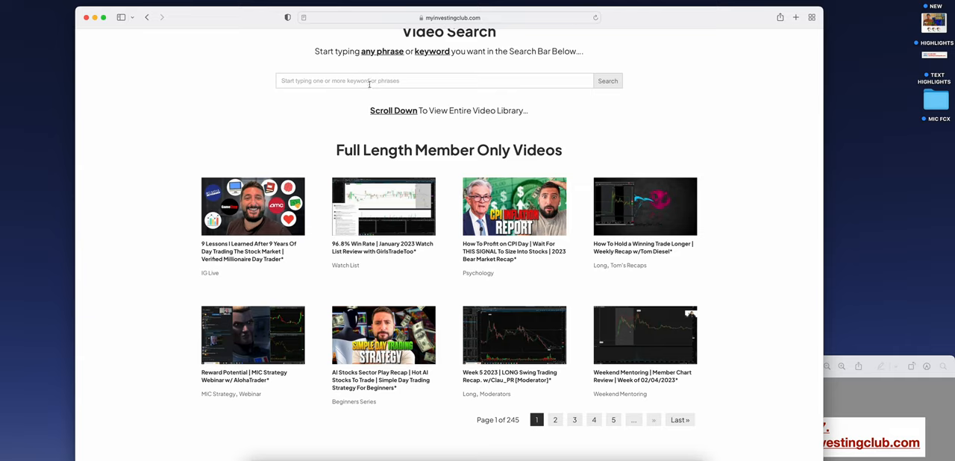
type("FOMO")
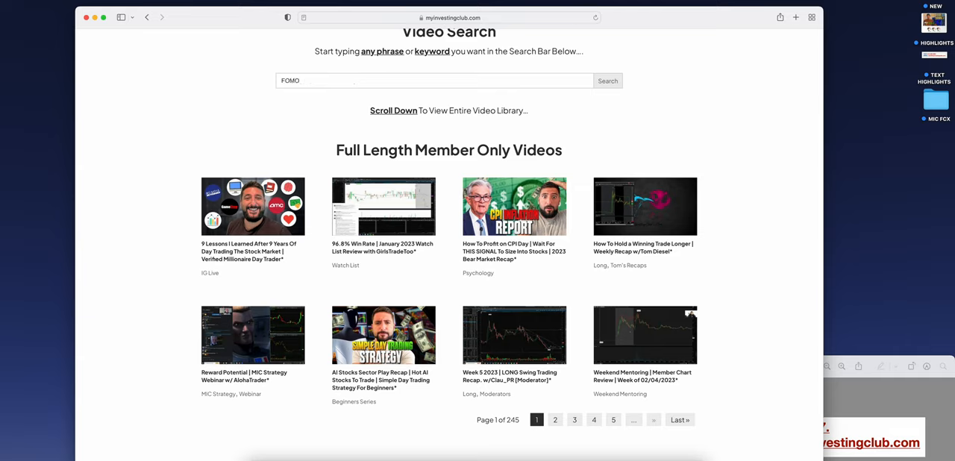
scroll("down", 3)
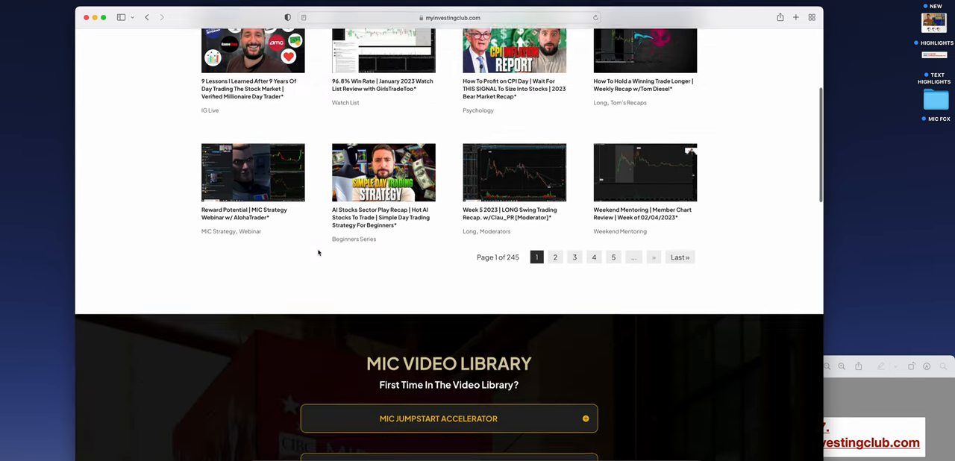
scroll("down", 3)
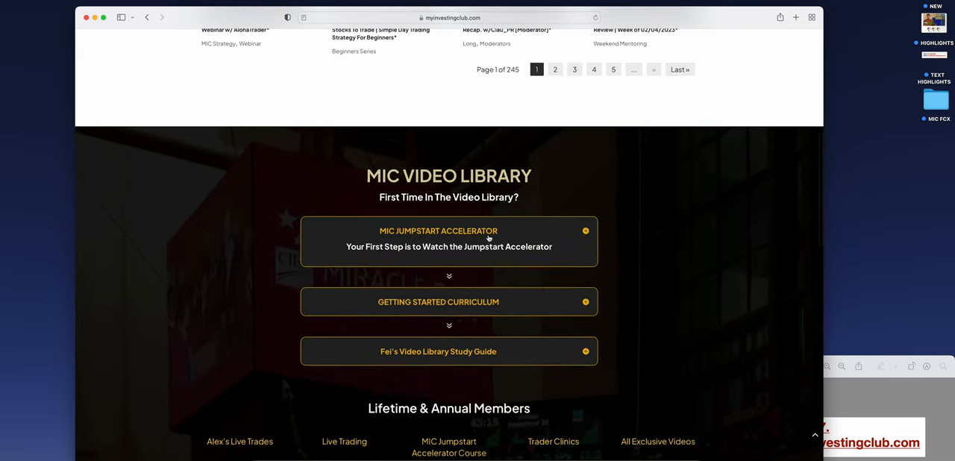
scroll("down", 3)
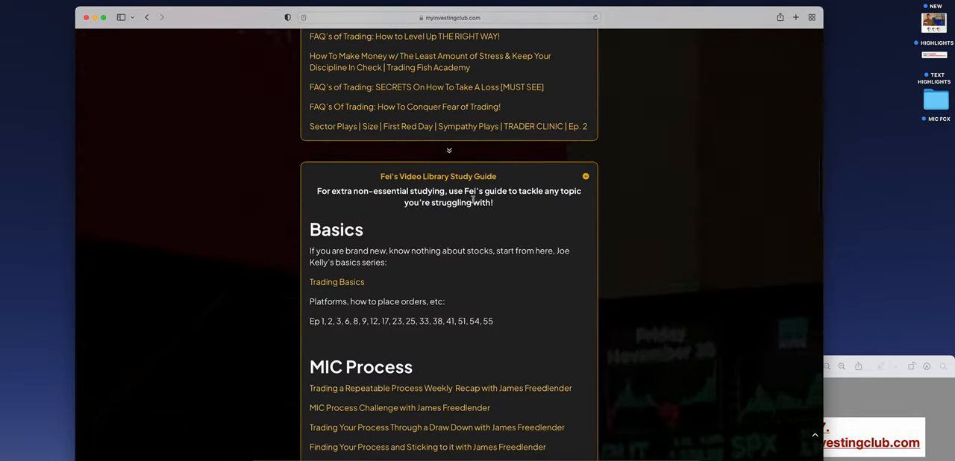
scroll("down", 3)
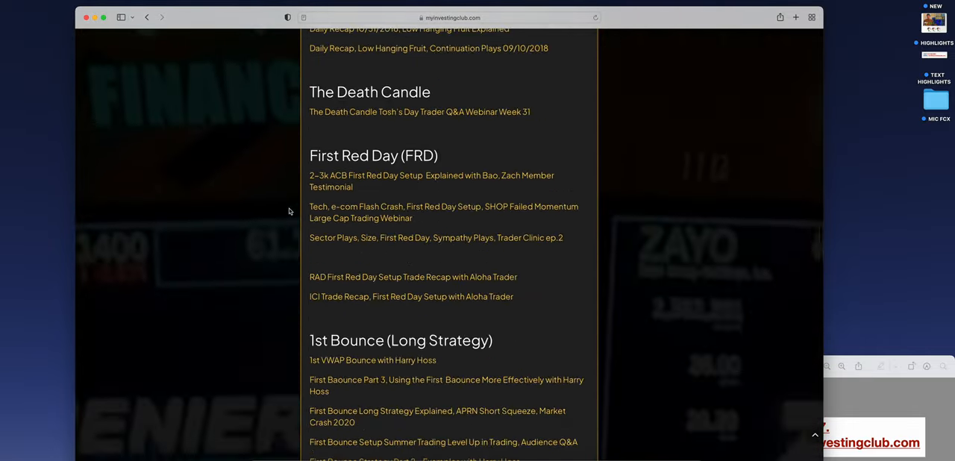
scroll("down", 3)
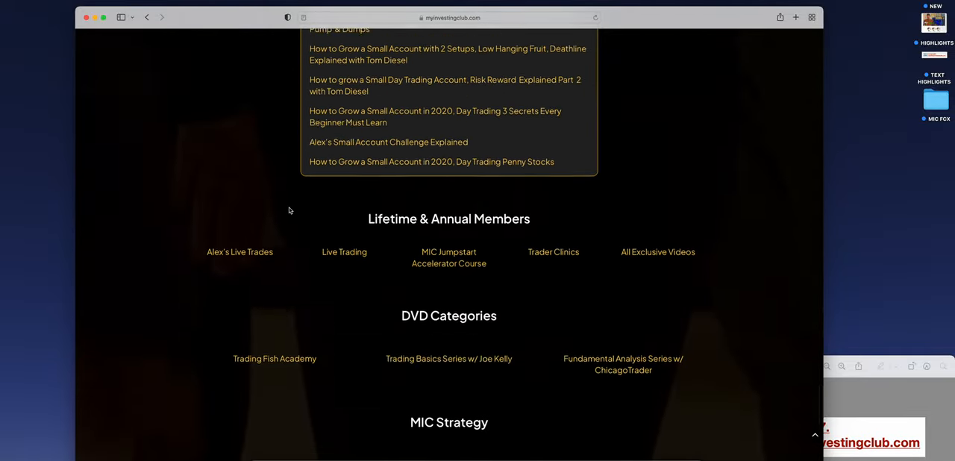
scroll("down", 3)
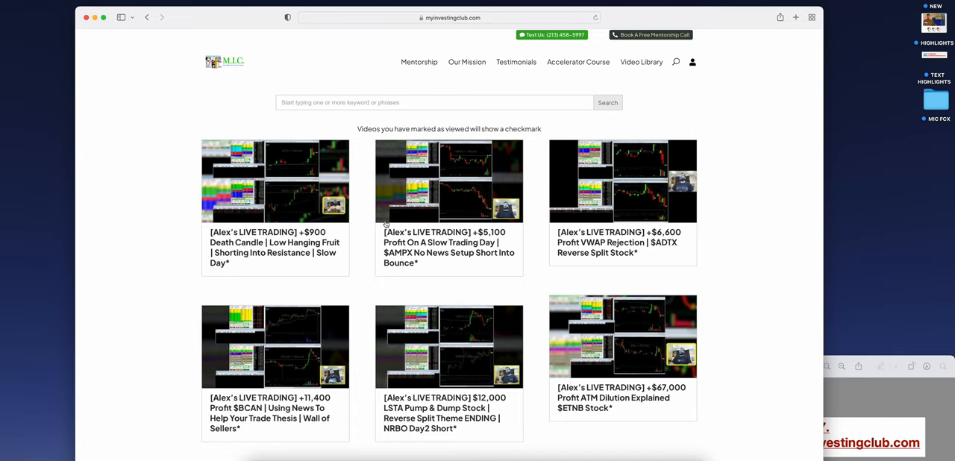
mouse_move(604, 256)
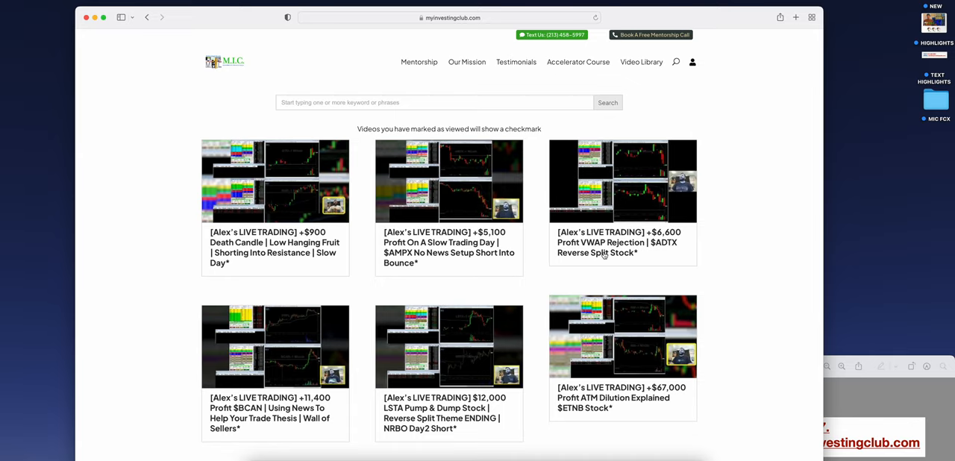
scroll("down", 3)
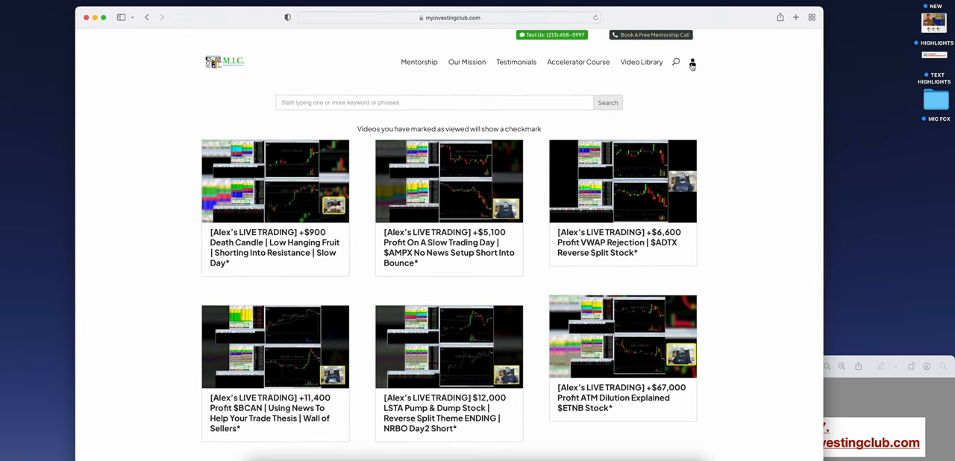
mouse_move(737, 86)
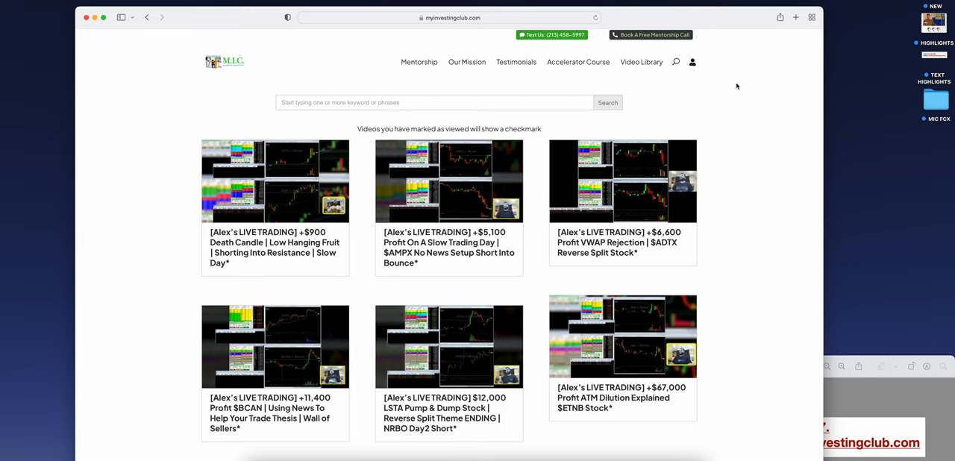
mouse_move(597, 117)
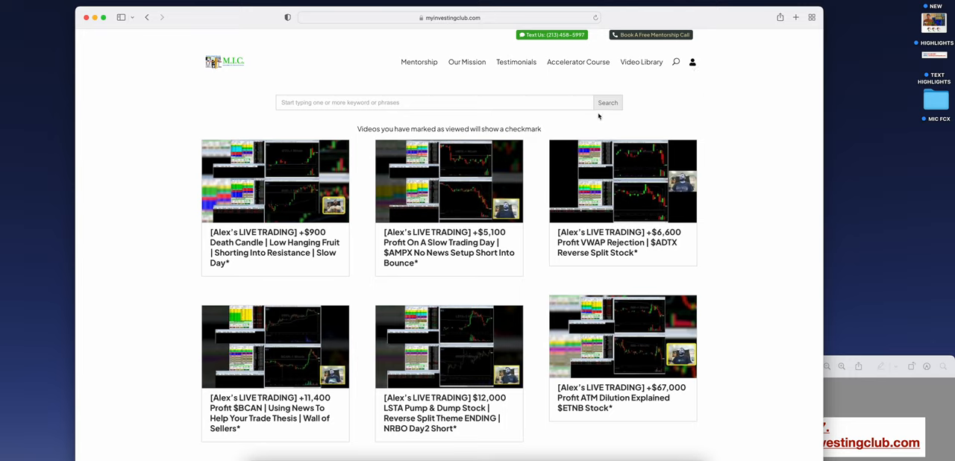
mouse_move(772, 78)
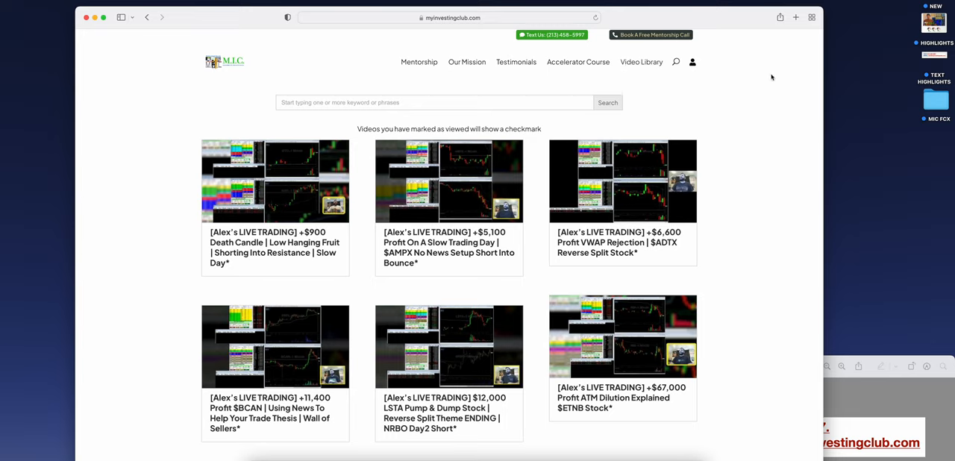
mouse_move(685, 62)
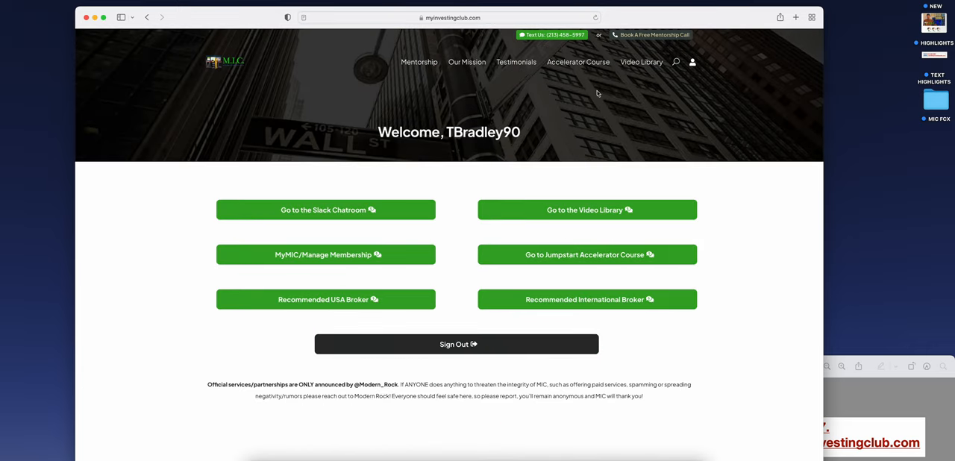
mouse_move(451, 242)
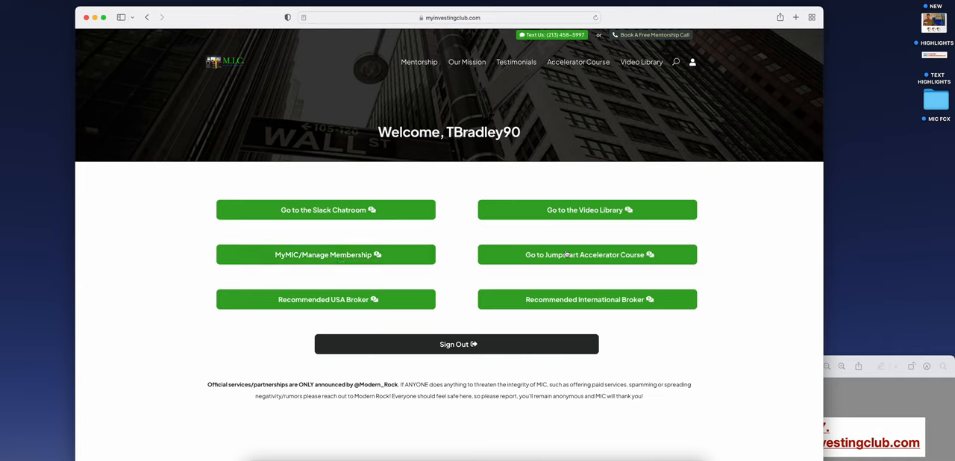
mouse_move(641, 61)
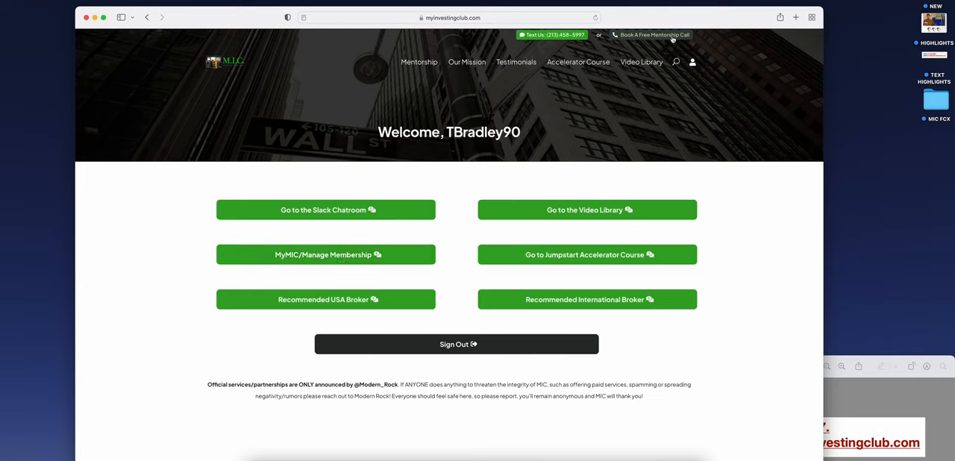
mouse_move(209, 78)
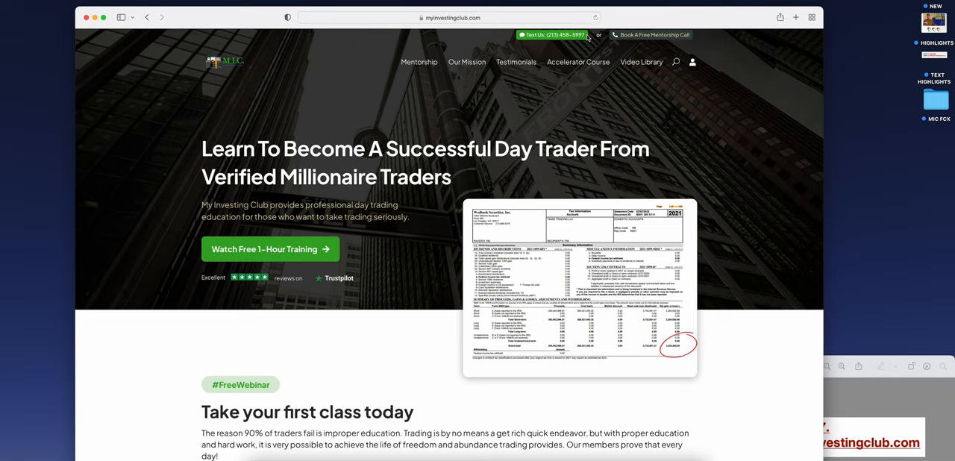
mouse_move(570, 42)
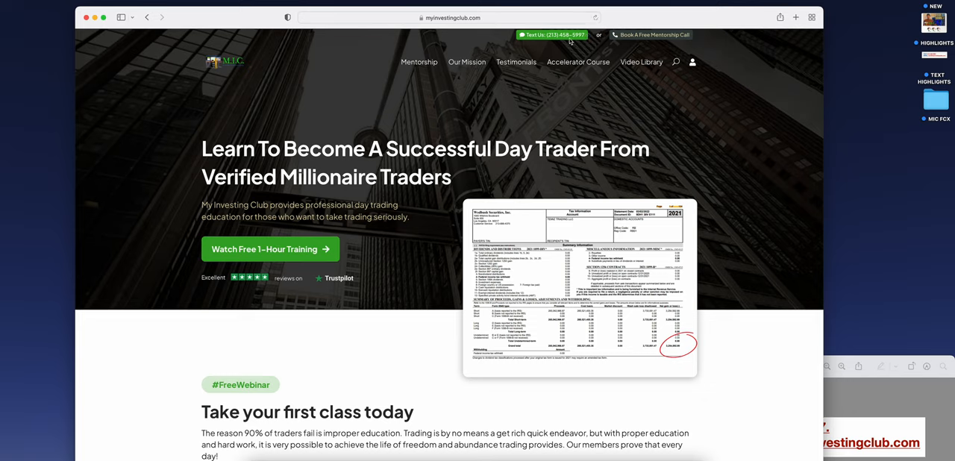
mouse_move(663, 38)
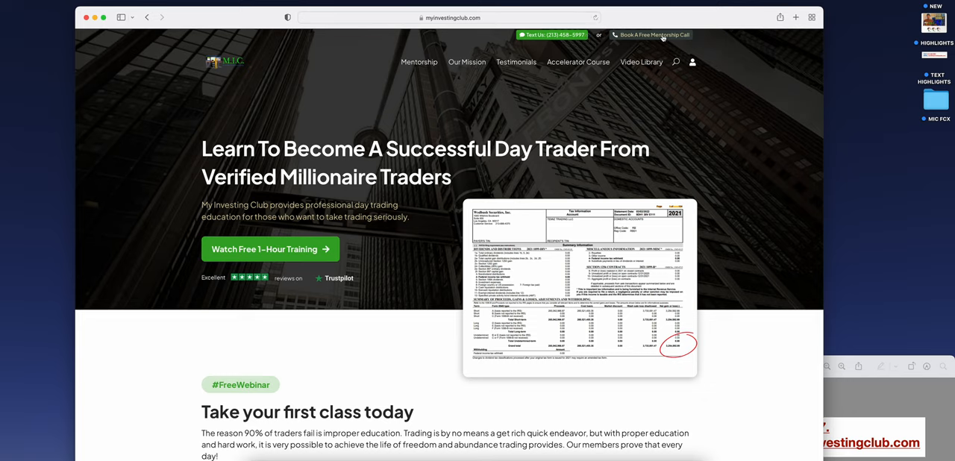
Load the Book A Free Mentorship Call online form and scroll through its questions
left_click(649, 35)
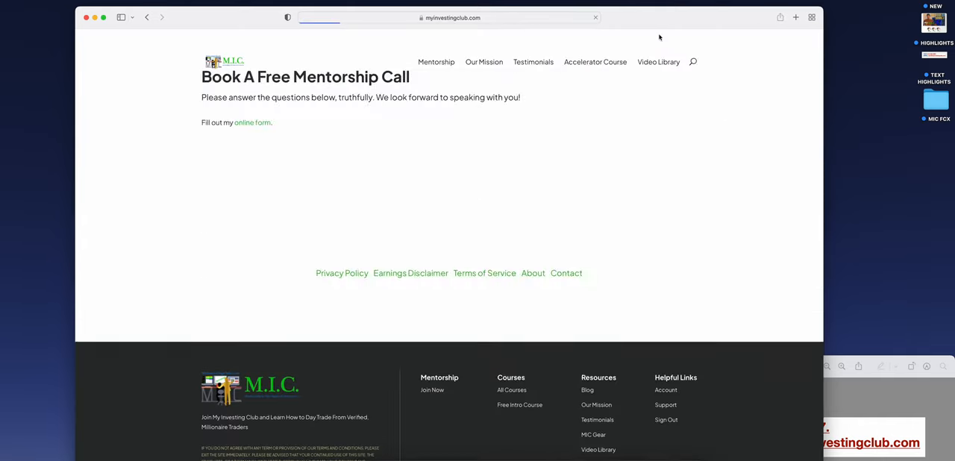
left_click(253, 122)
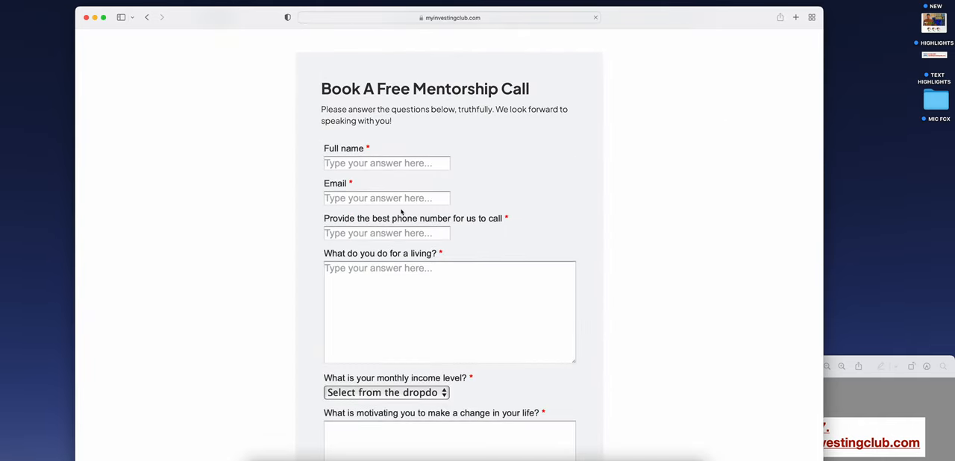
scroll("down", 3)
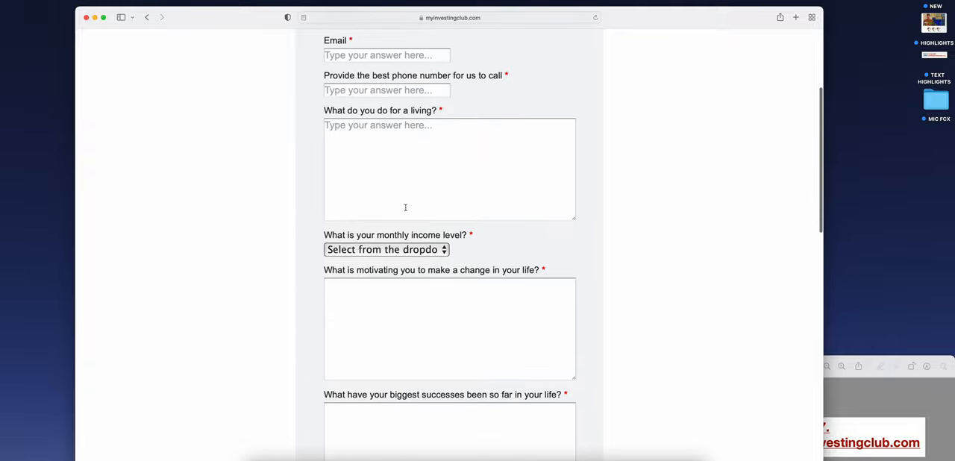
scroll("down", 3)
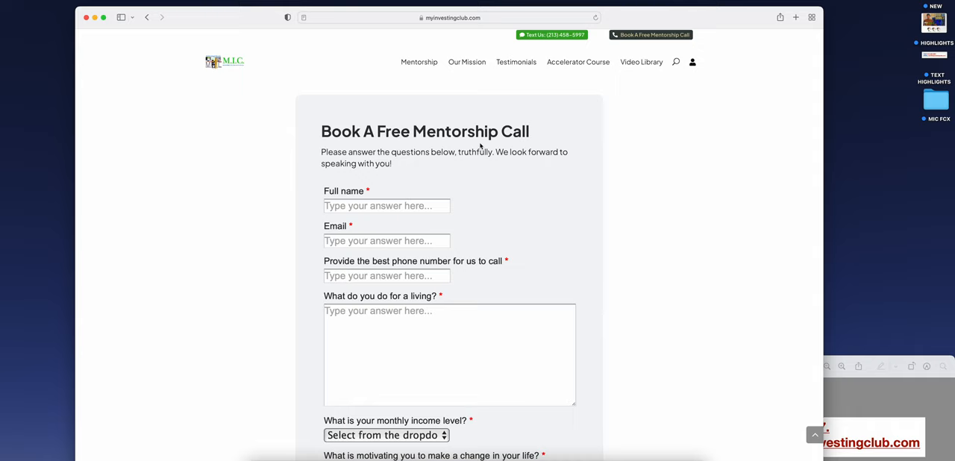
mouse_move(553, 74)
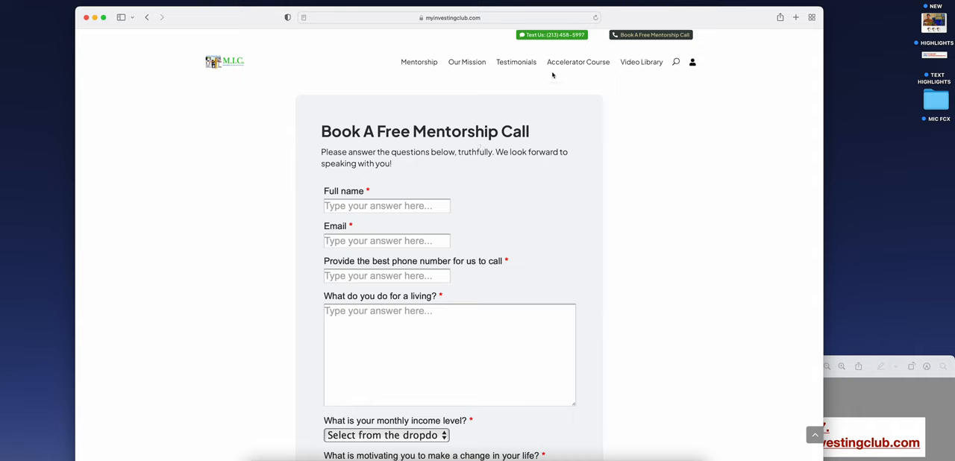
mouse_move(616, 24)
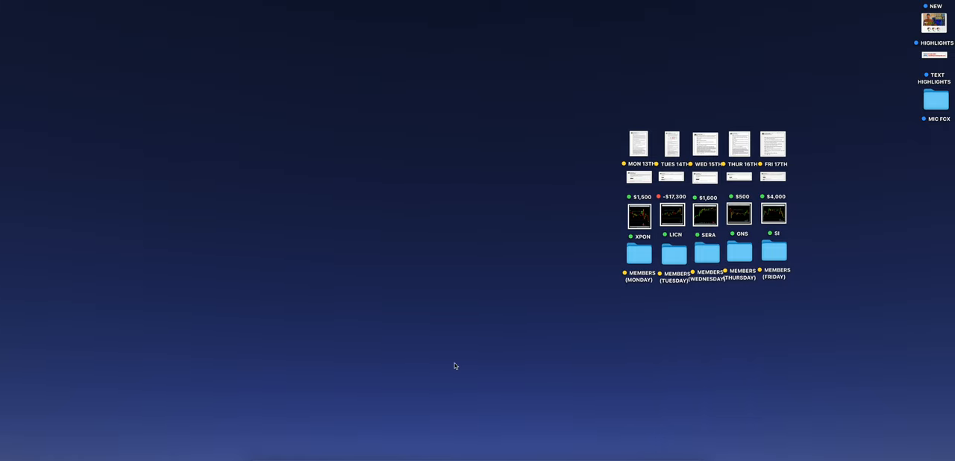
mouse_move(289, 454)
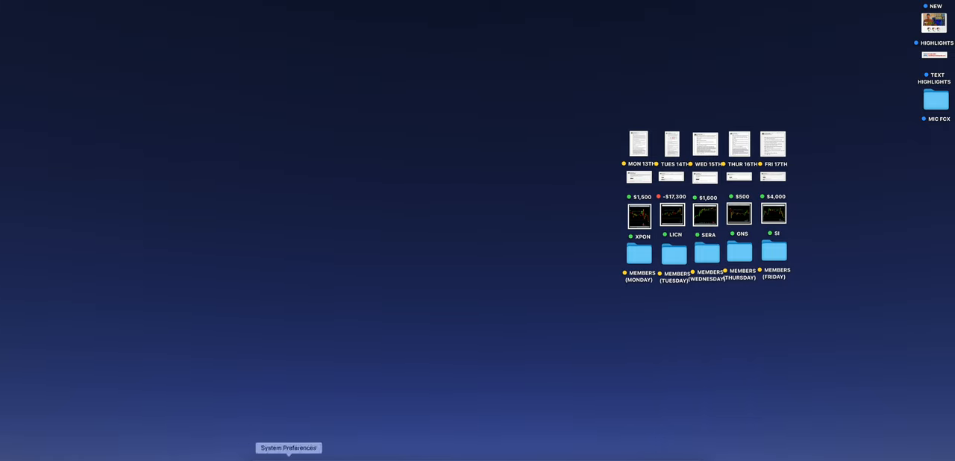
left_click(289, 449)
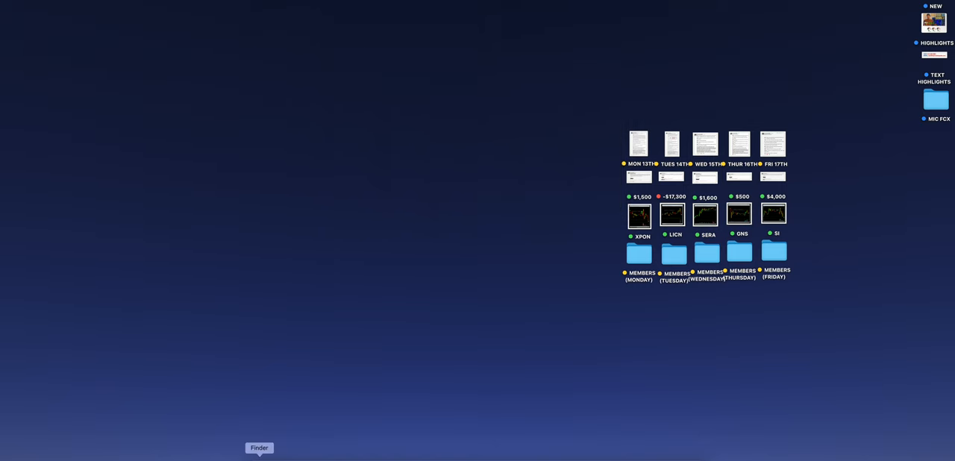
Launch Calculator from Applications, total 17300 − 1500 − 1600 − 500 − 4000 to 9,700, and close it
left_click(259, 448)
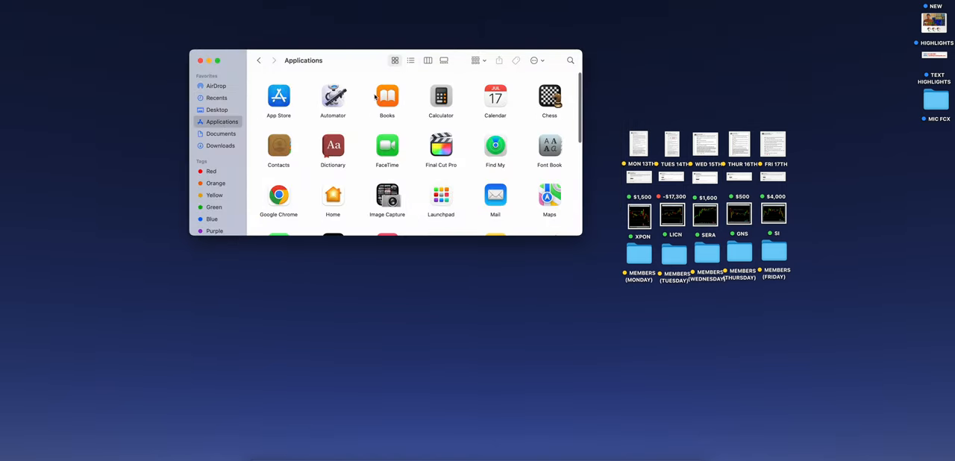
double_click(440, 97)
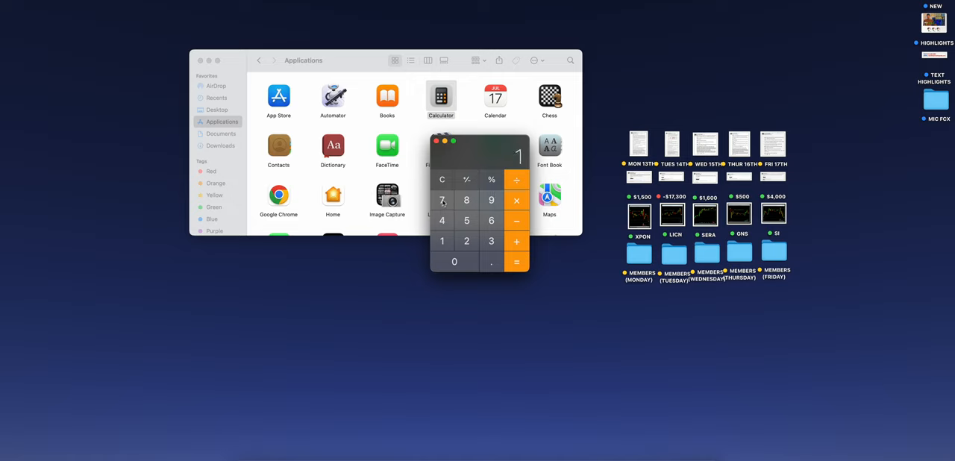
left_click(454, 262)
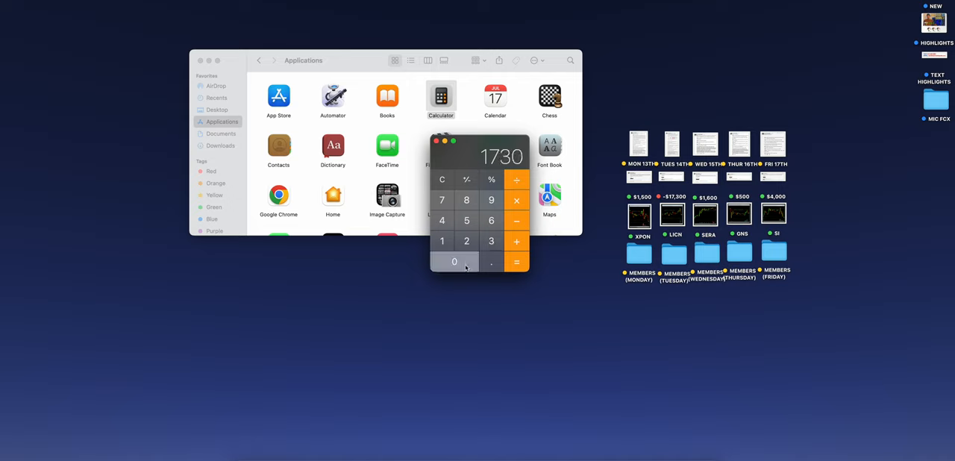
left_click(454, 262)
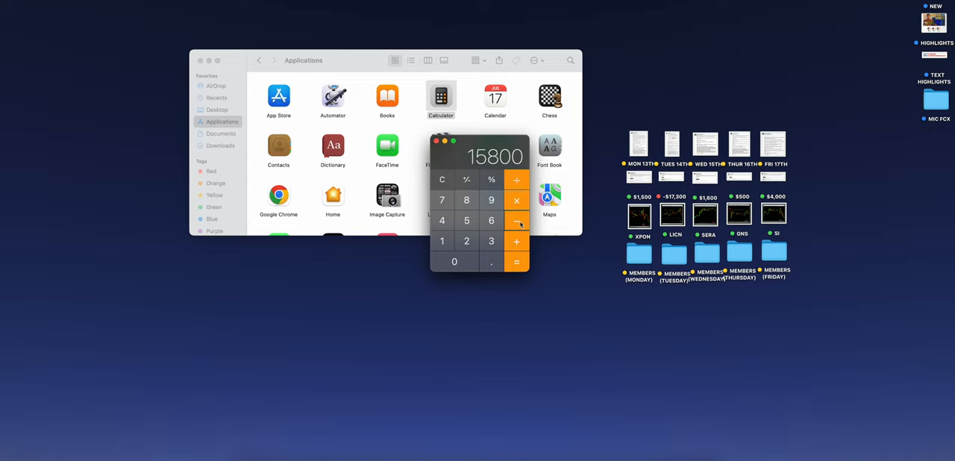
left_click(516, 221)
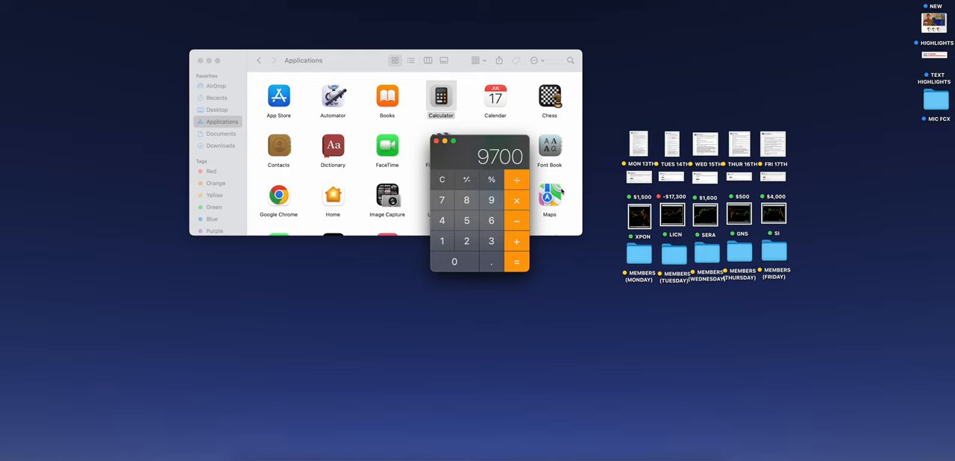
mouse_move(446, 143)
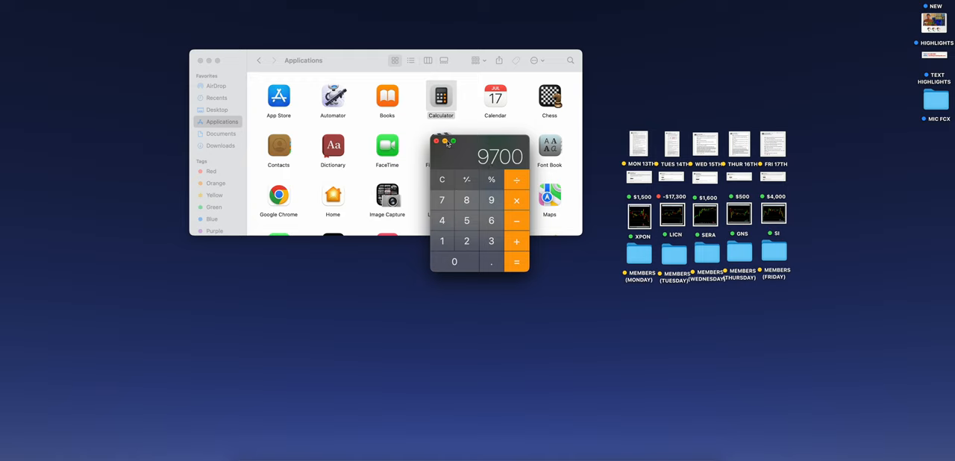
left_click(437, 143)
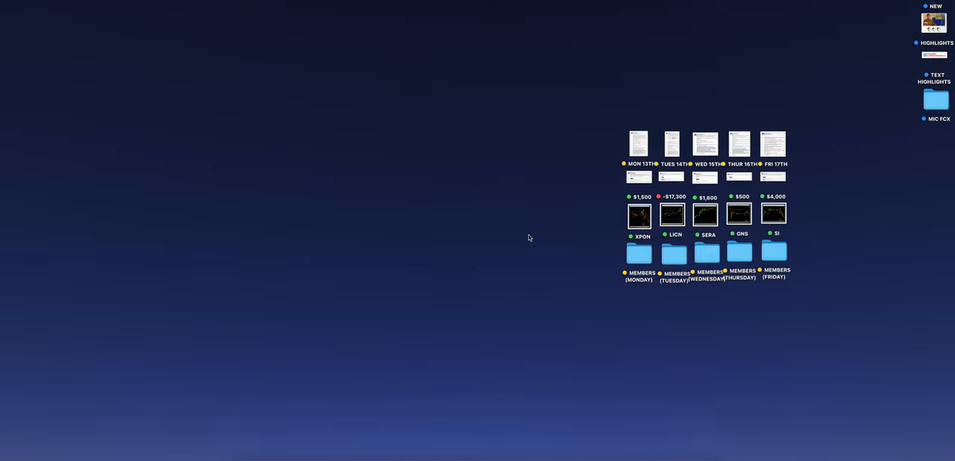
mouse_move(868, 51)
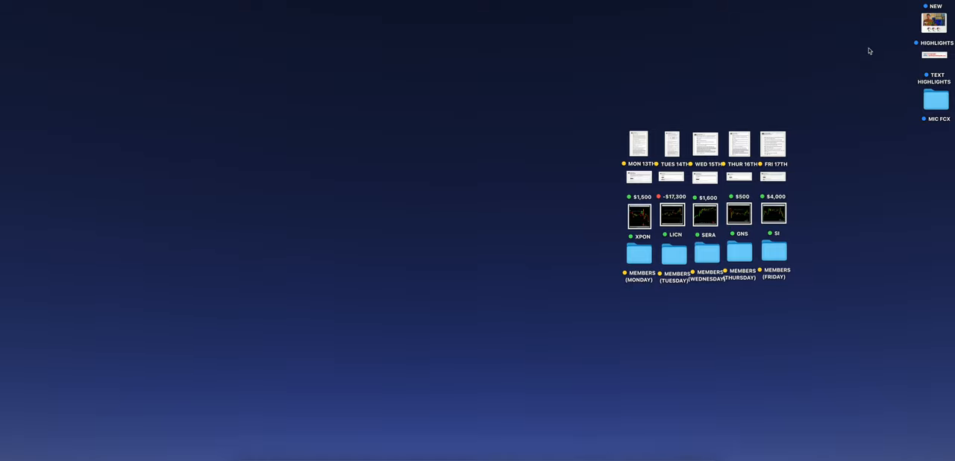
mouse_move(868, 50)
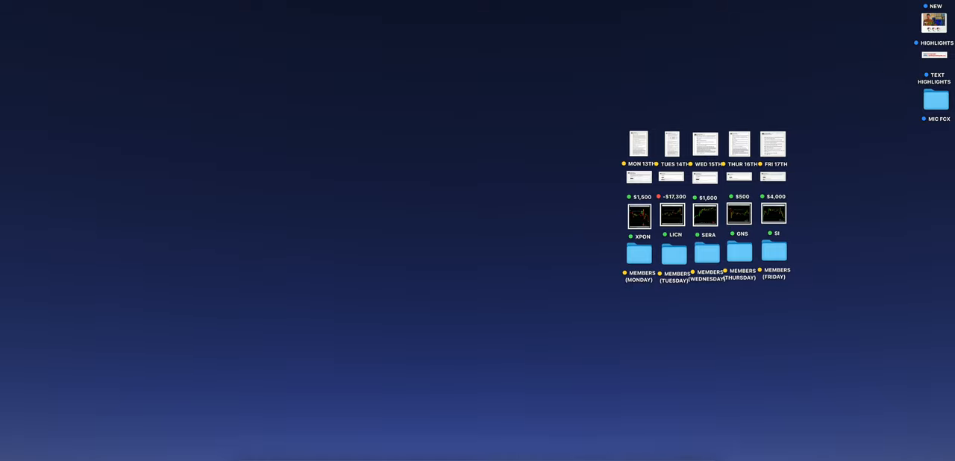